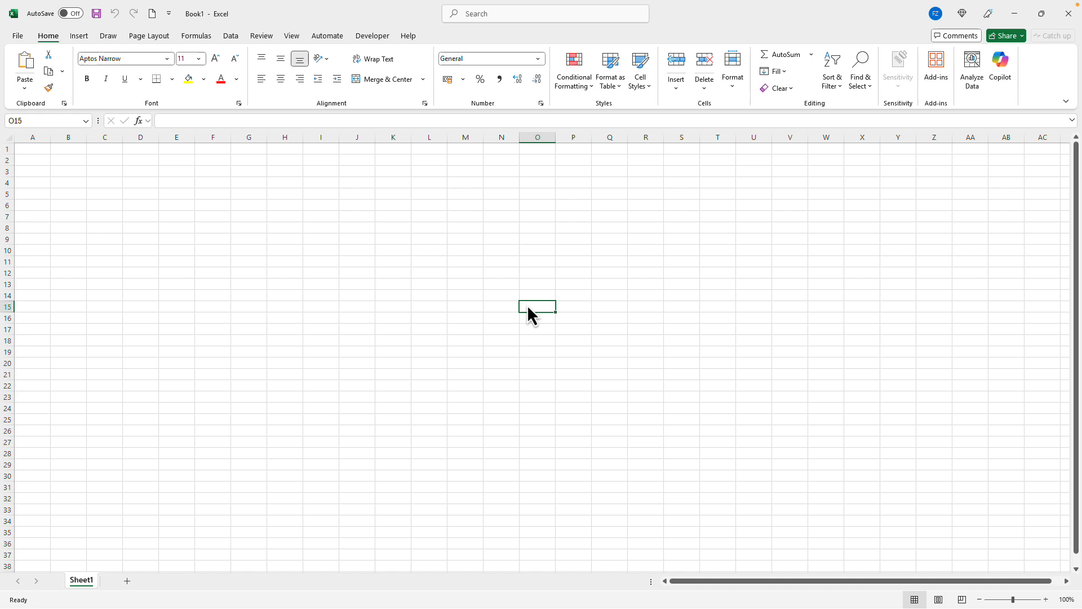
# - Search the Office add-ins for 'xlwings' and add the xlwings Lite result
pyautogui.click(936, 62)
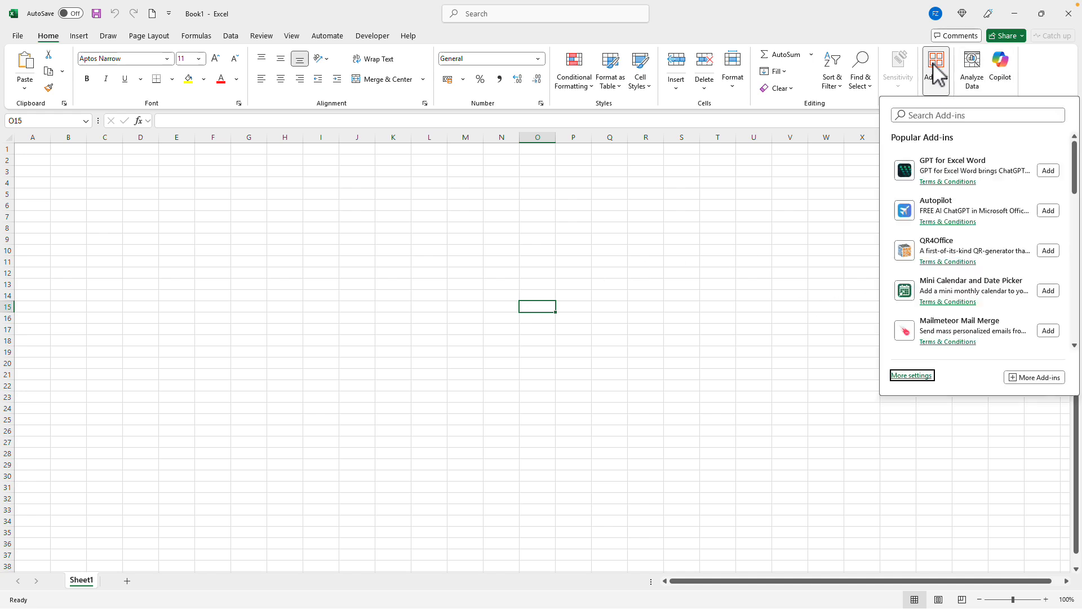
pyautogui.write('x')
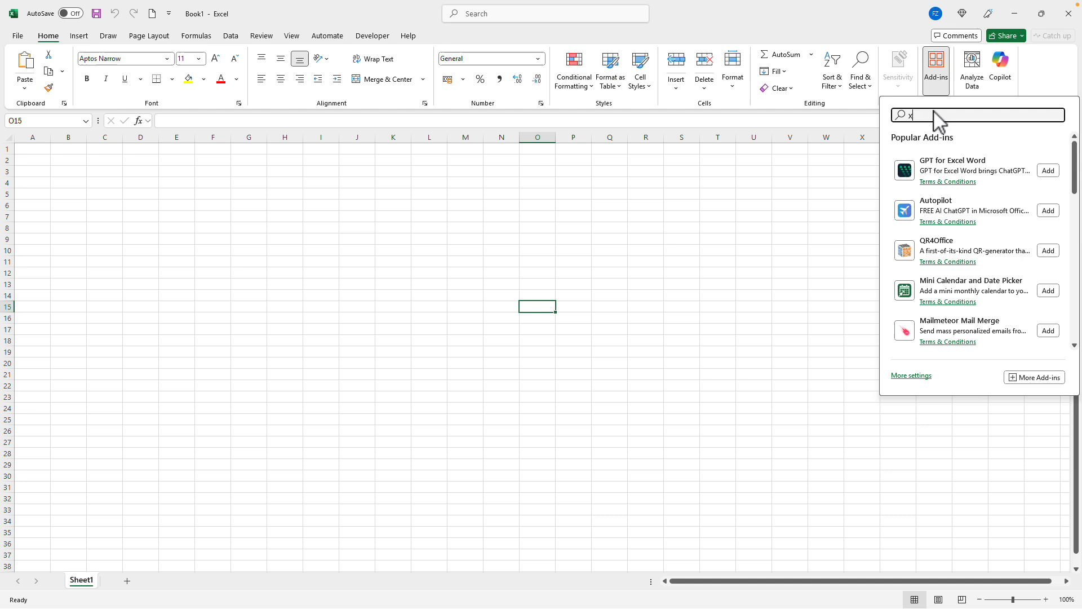
pyautogui.write('lwings')
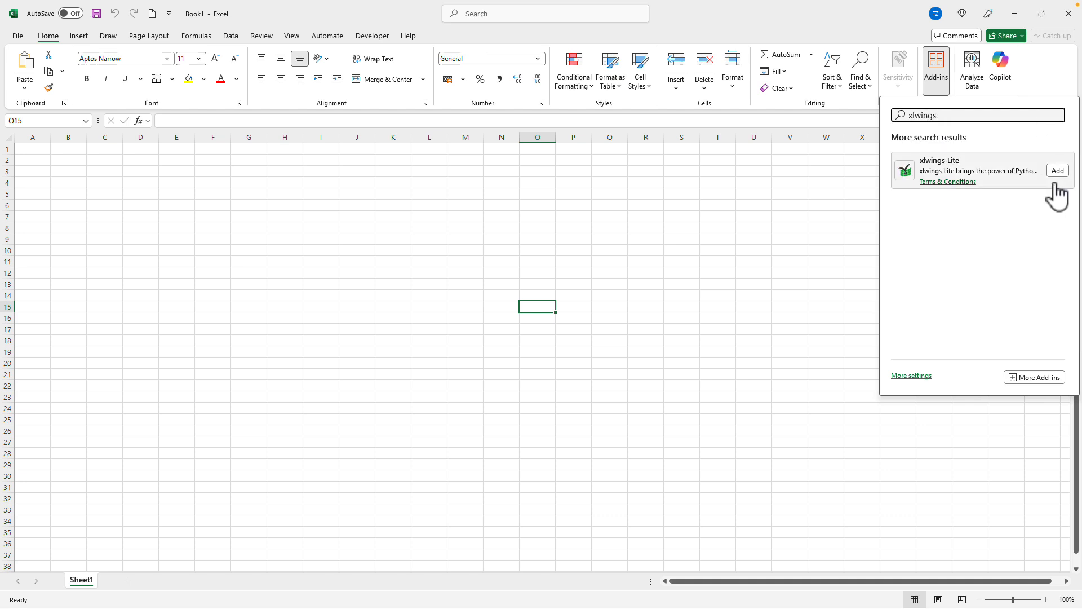
pyautogui.click(1058, 171)
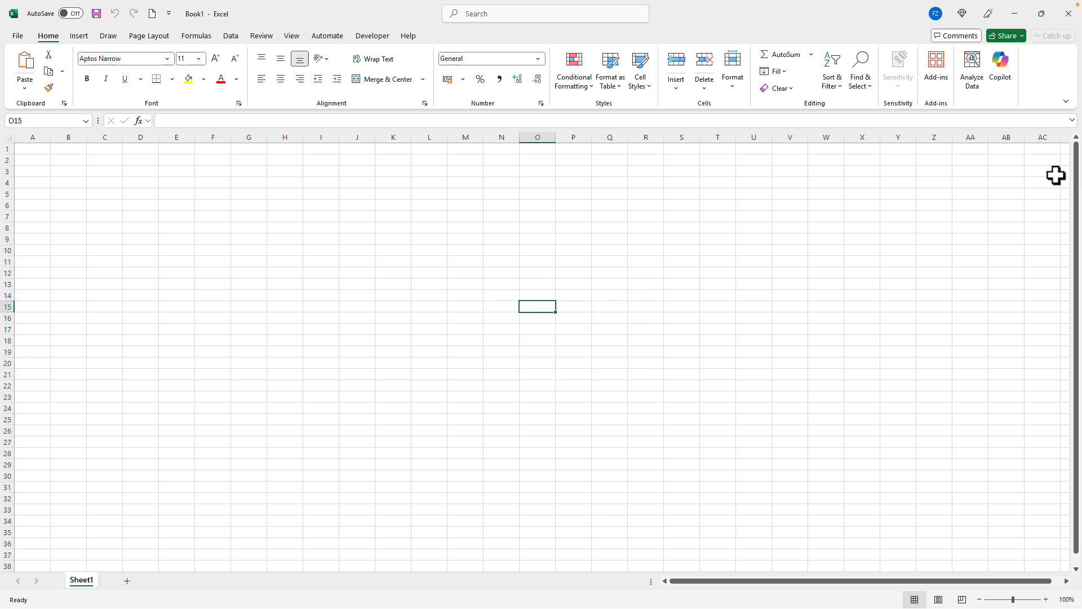
# - Confirm the install and scroll main.py in the task pane down to hello_world
pyautogui.click(1004, 65)
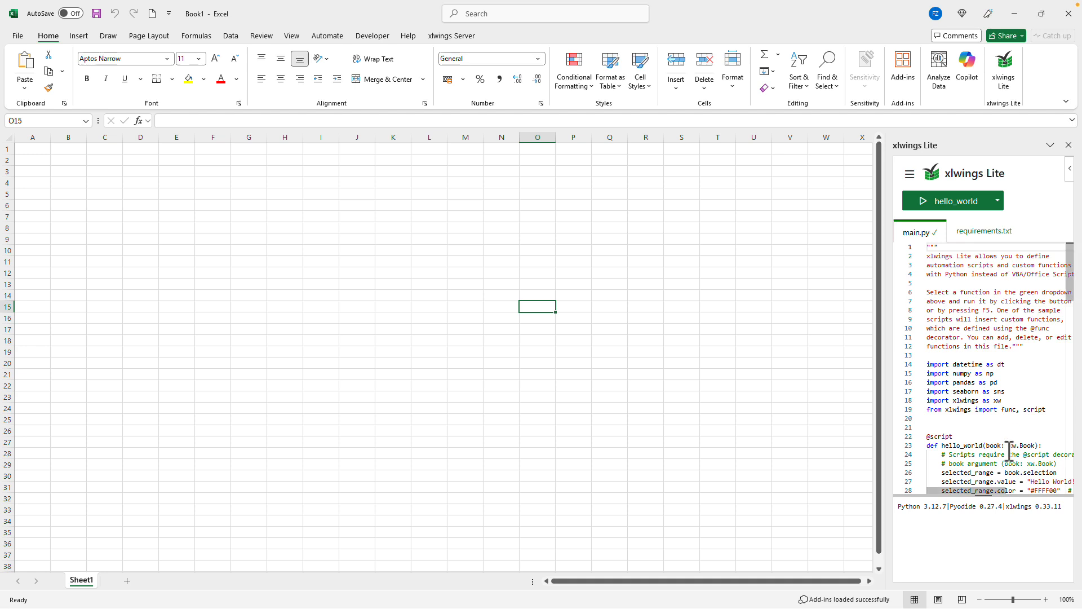
pyautogui.scroll(-3)
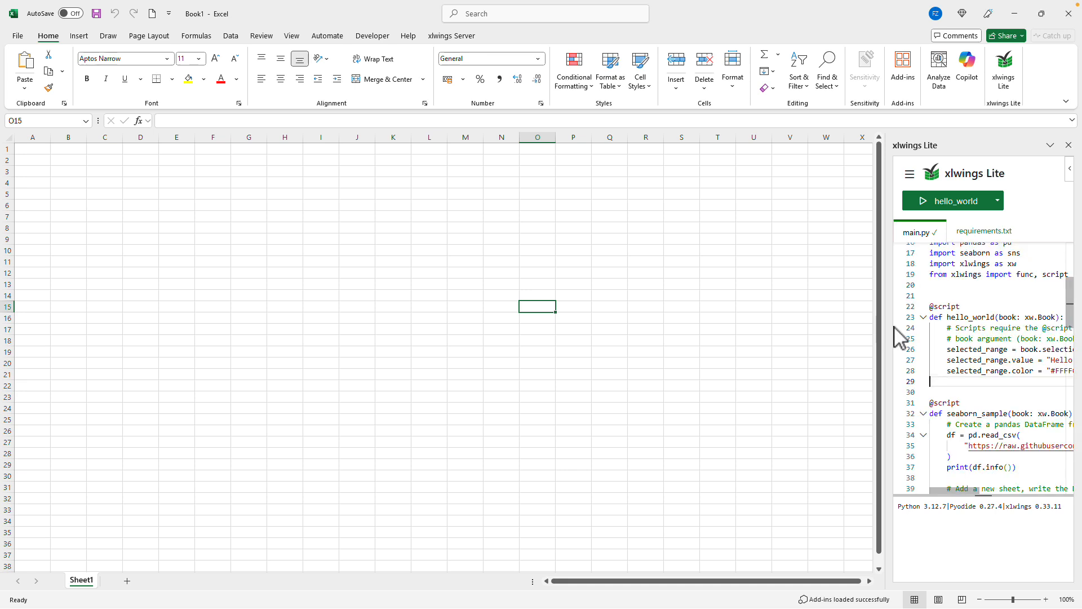
# - Drag the task pane wider and highlight hello_world's book argument
pyautogui.moveTo(893, 319); pyautogui.dragTo(775, 319)
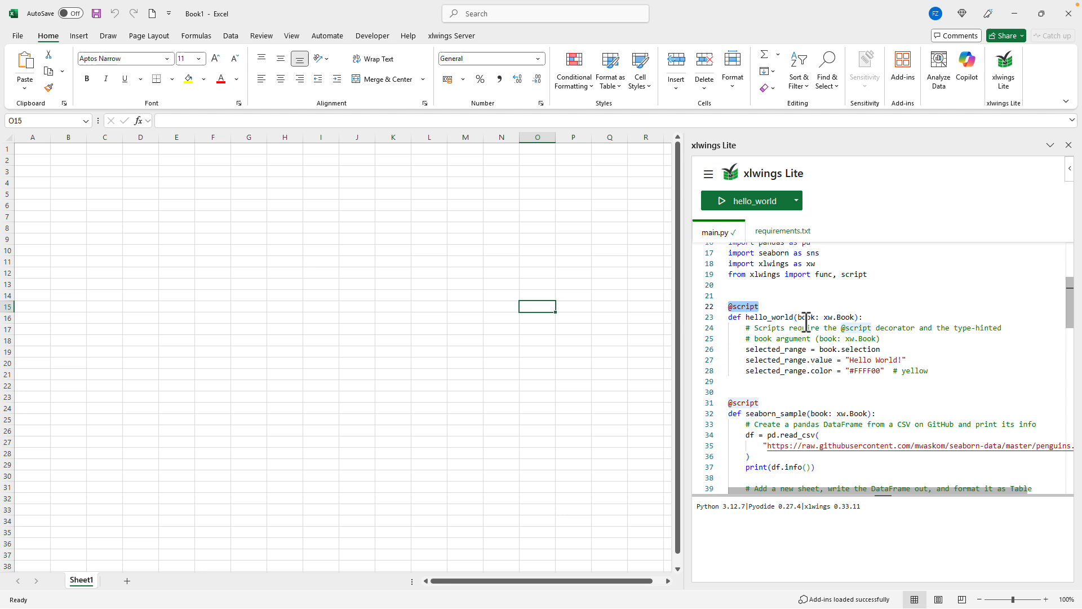
pyautogui.click(846, 317)
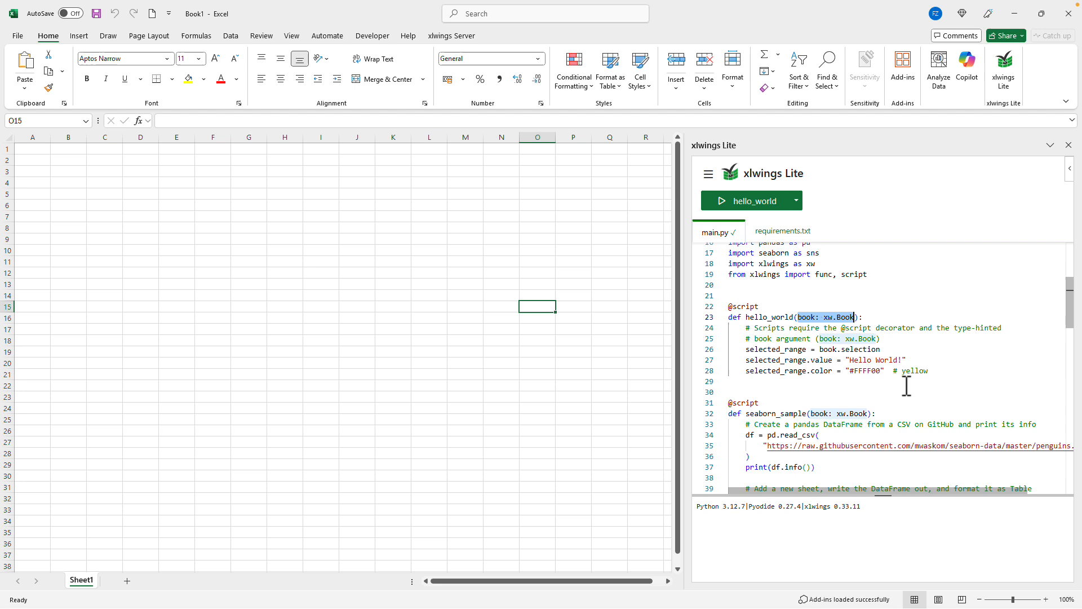
pyautogui.moveTo(902, 397)
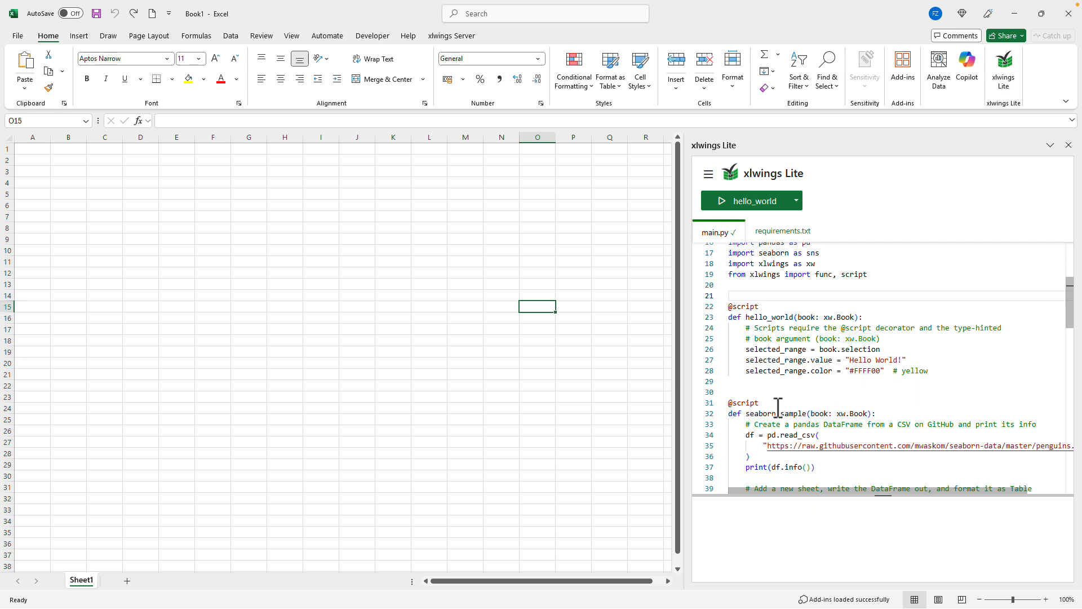
# - Run hello_world on O15, change 'World' to 'xlwings' in line 27 and rerun it
pyautogui.click(748, 201)
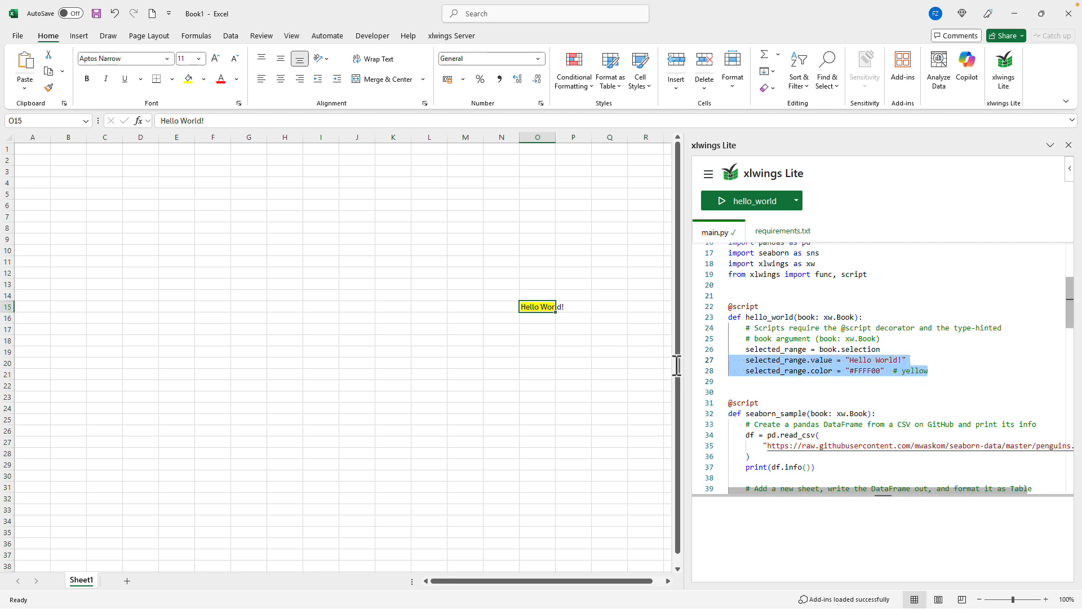
pyautogui.moveTo(949, 372)
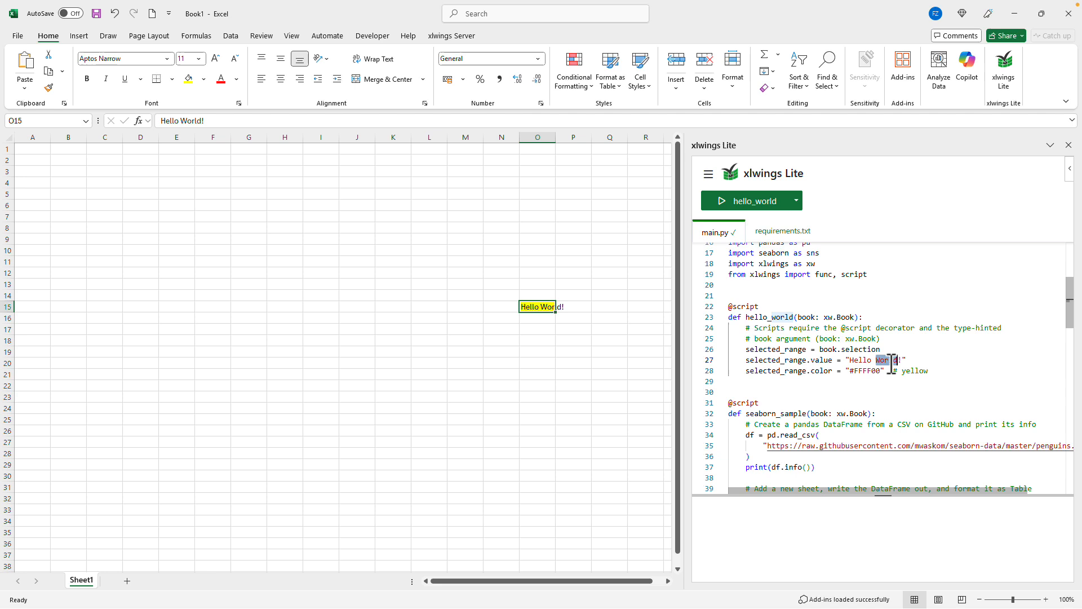
pyautogui.write('xlwings')
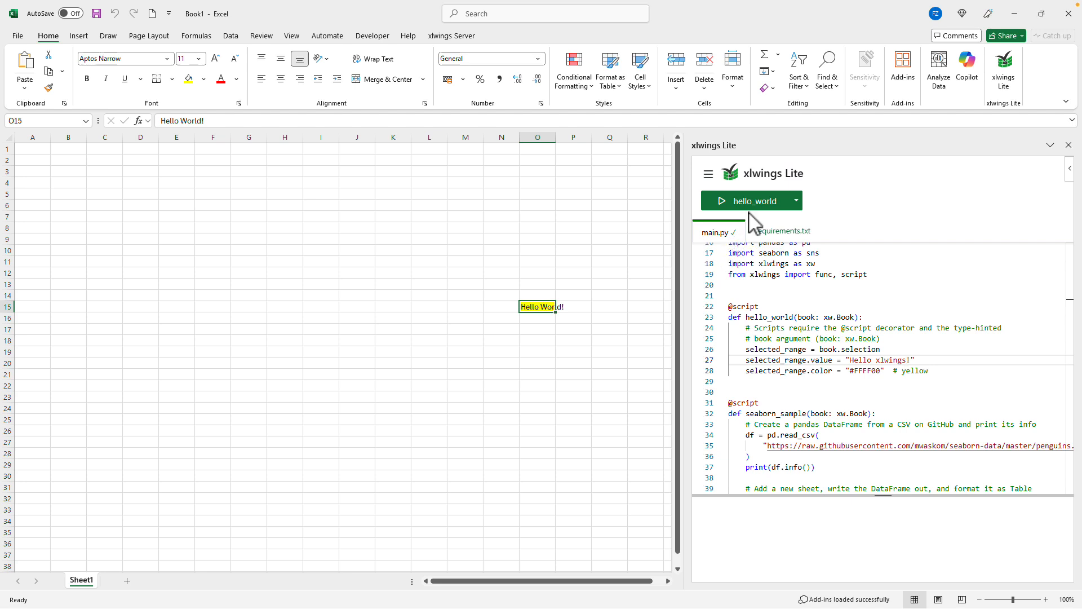
pyautogui.click(744, 201)
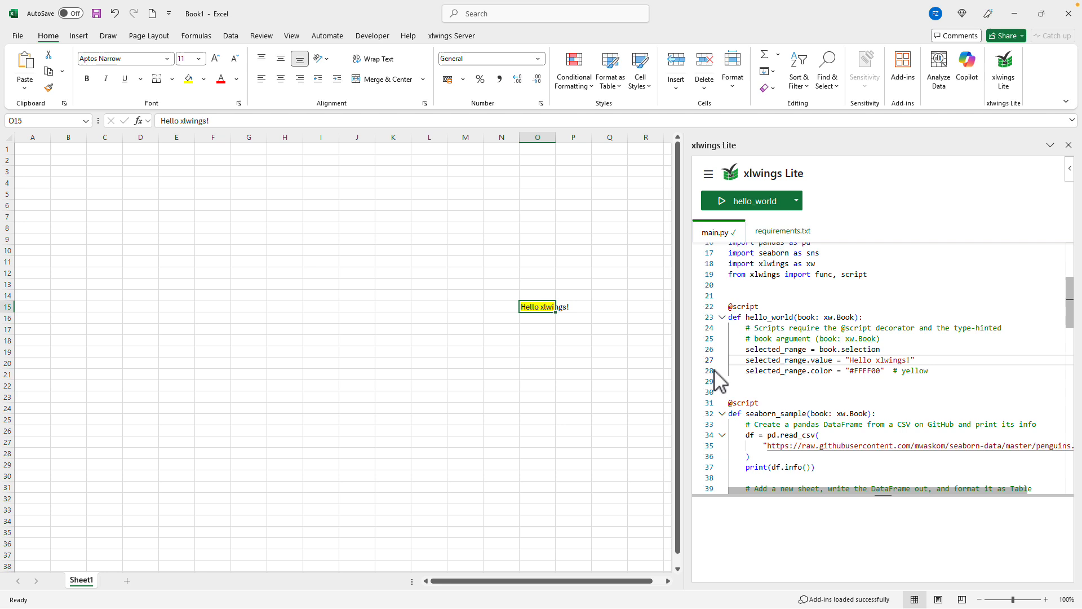
pyautogui.moveTo(718, 381)
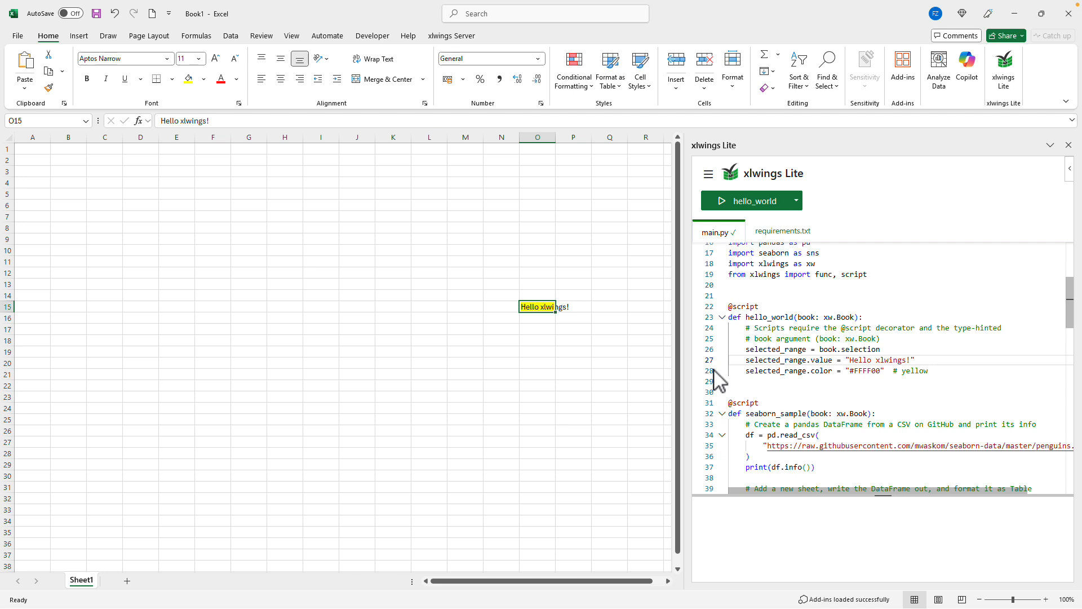
pyautogui.click(928, 370)
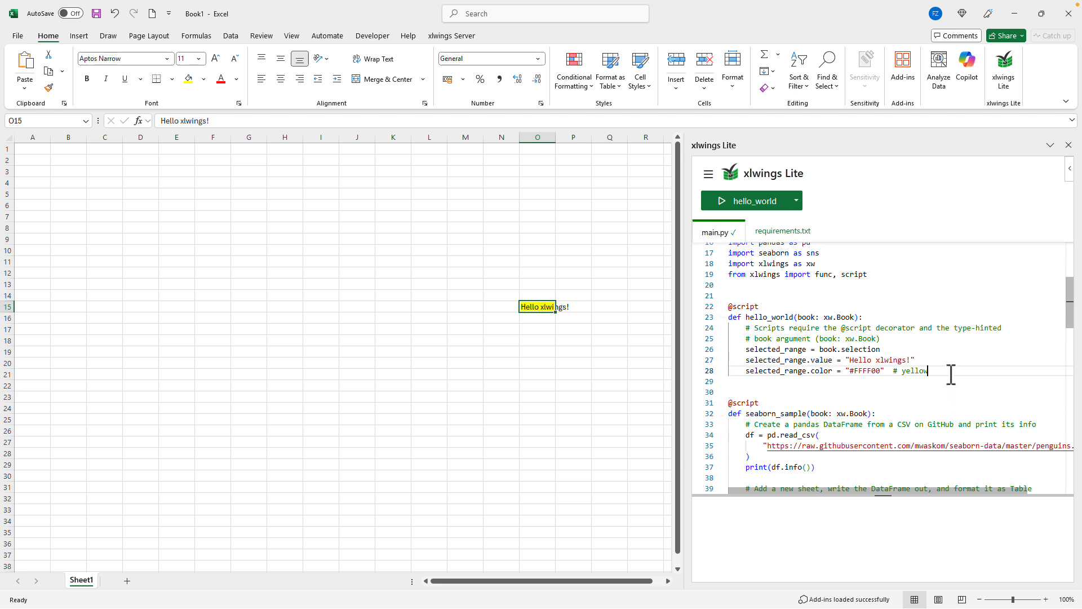
# - Add print(selected_range.address) as line 29 and run it, outputting $O$15
pyautogui.write('selected_range')
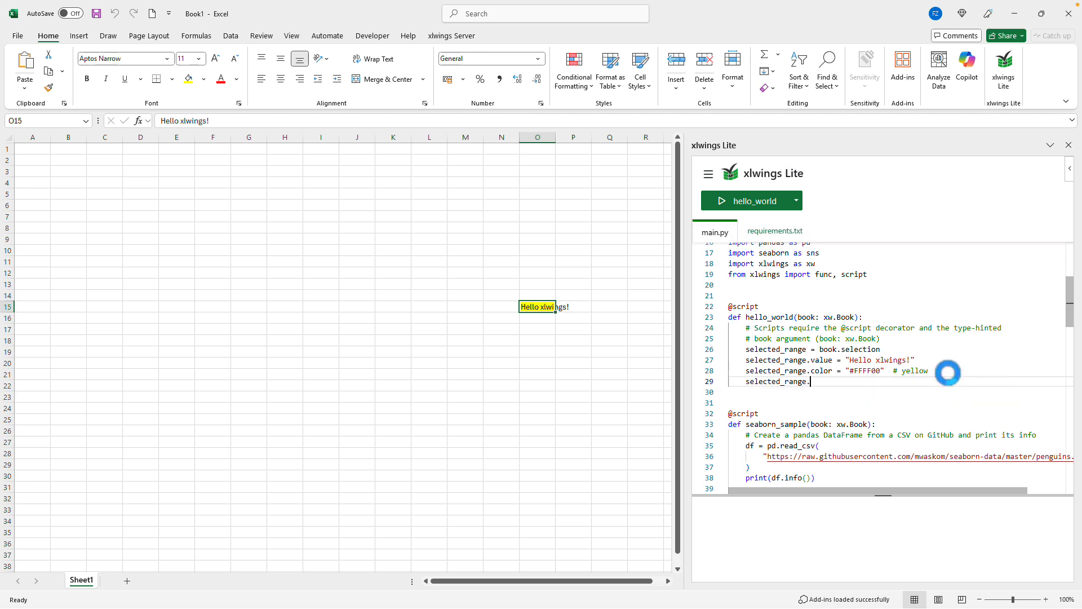
pyautogui.write('.')
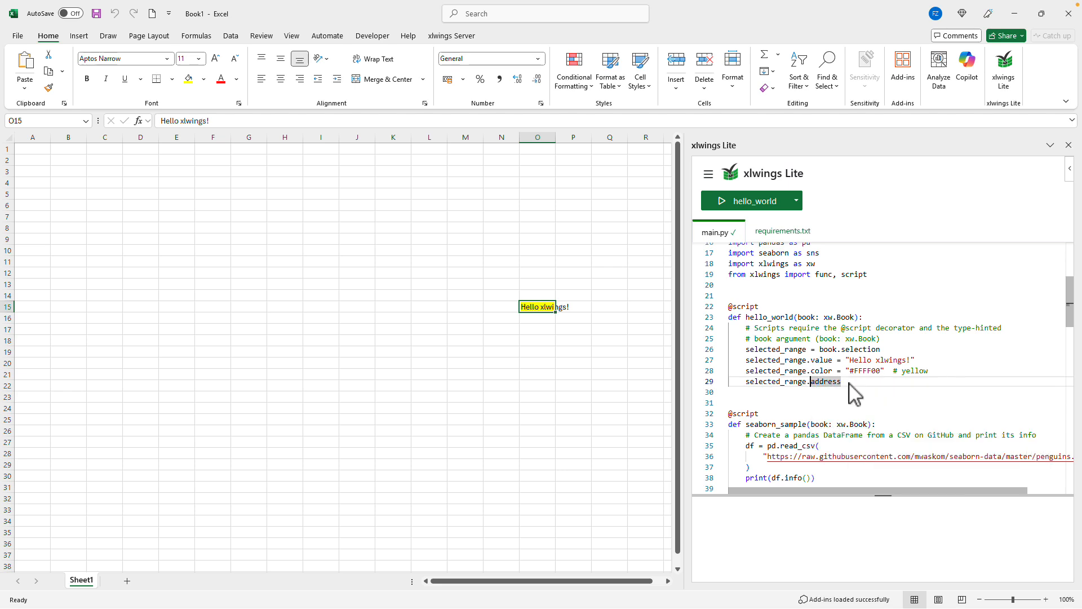
pyautogui.write('print(')
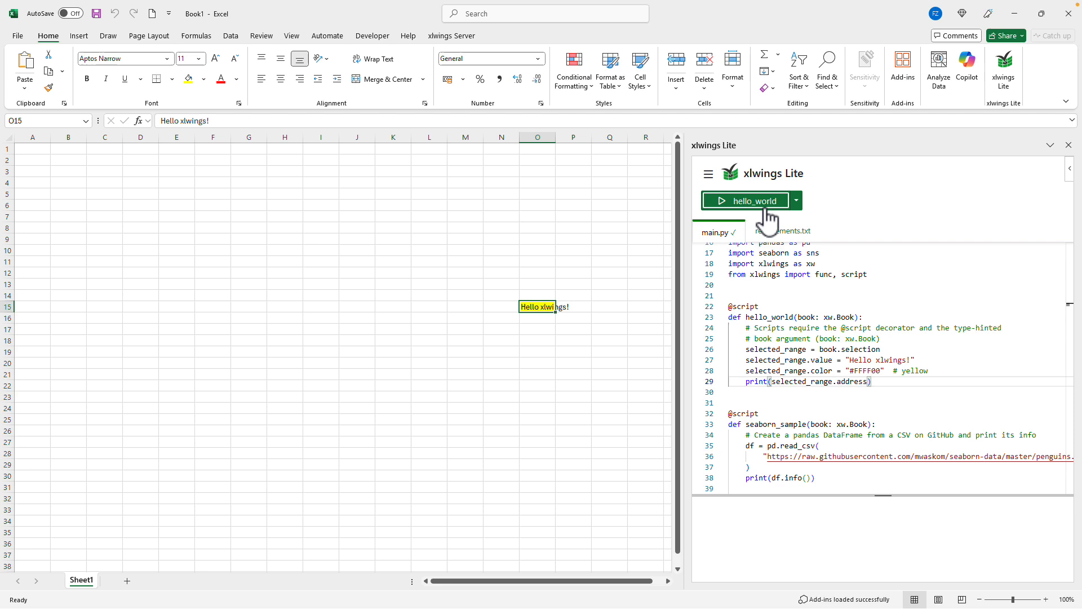
pyautogui.click(744, 200)
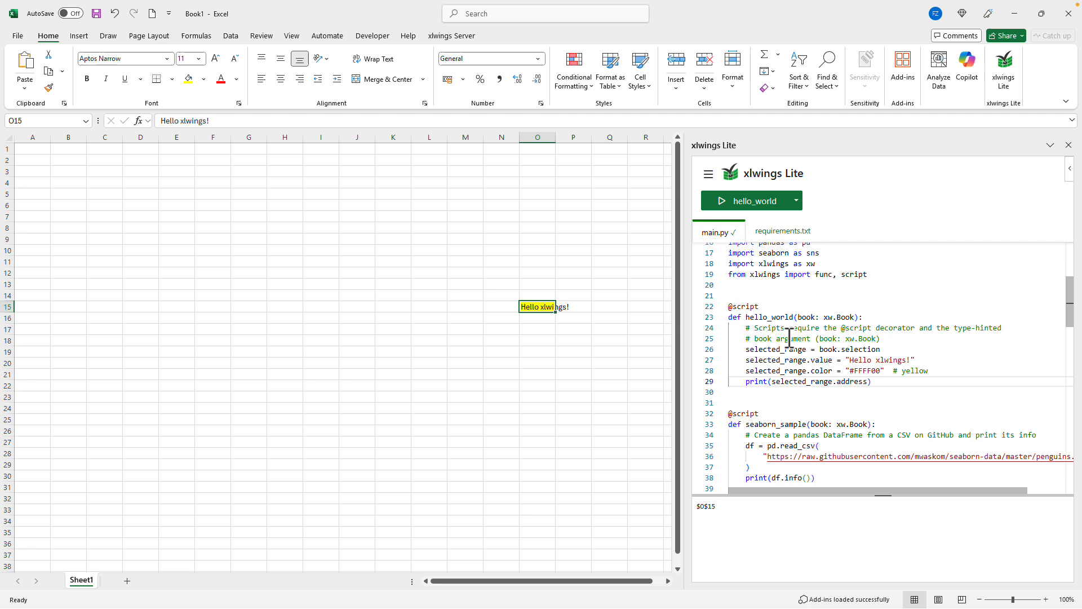
# - Rename the function to hello_world2 and pick seaborn_sample in the script dropdown
pyautogui.write('2')
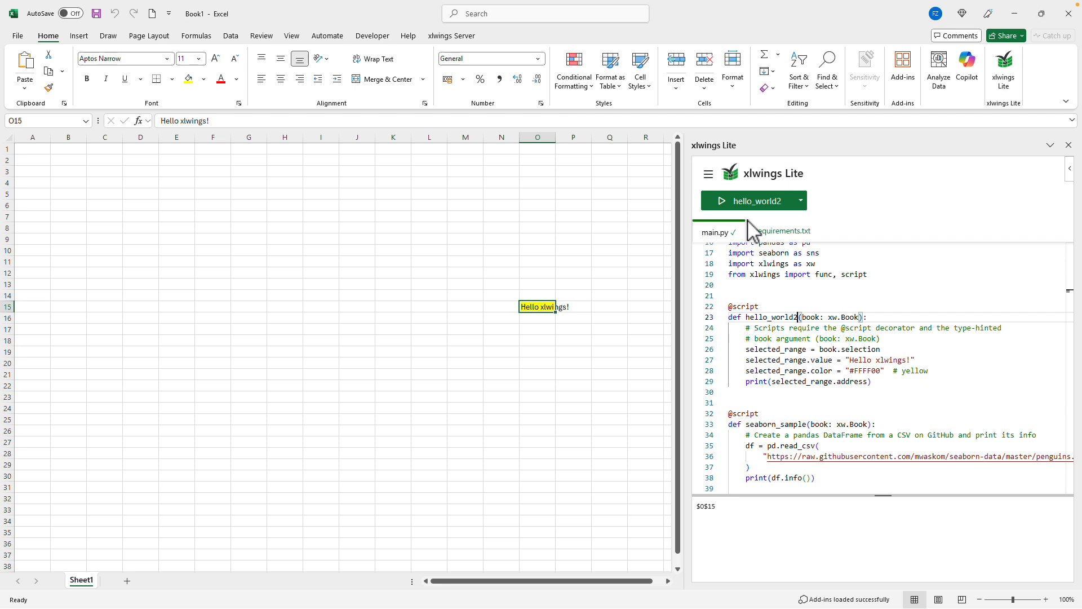
pyautogui.click(800, 200)
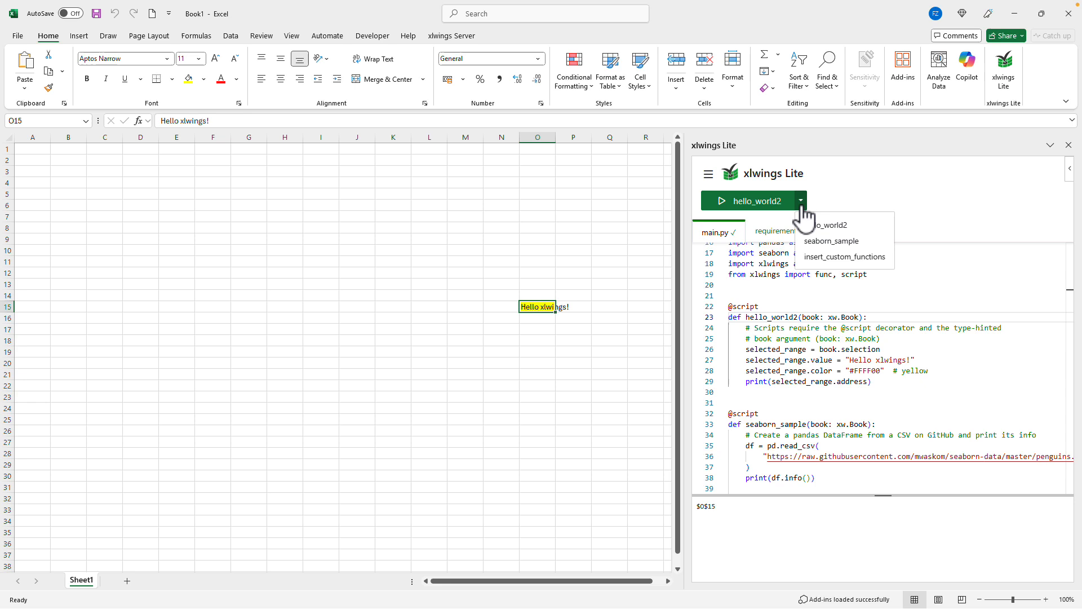
pyautogui.click(832, 240)
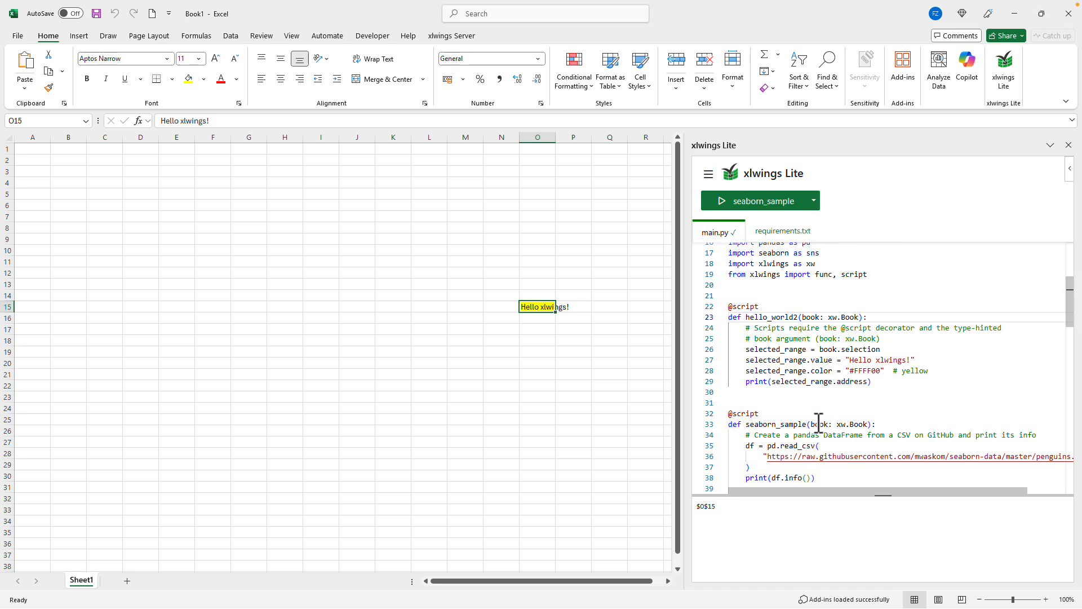
pyautogui.moveTo(799, 257)
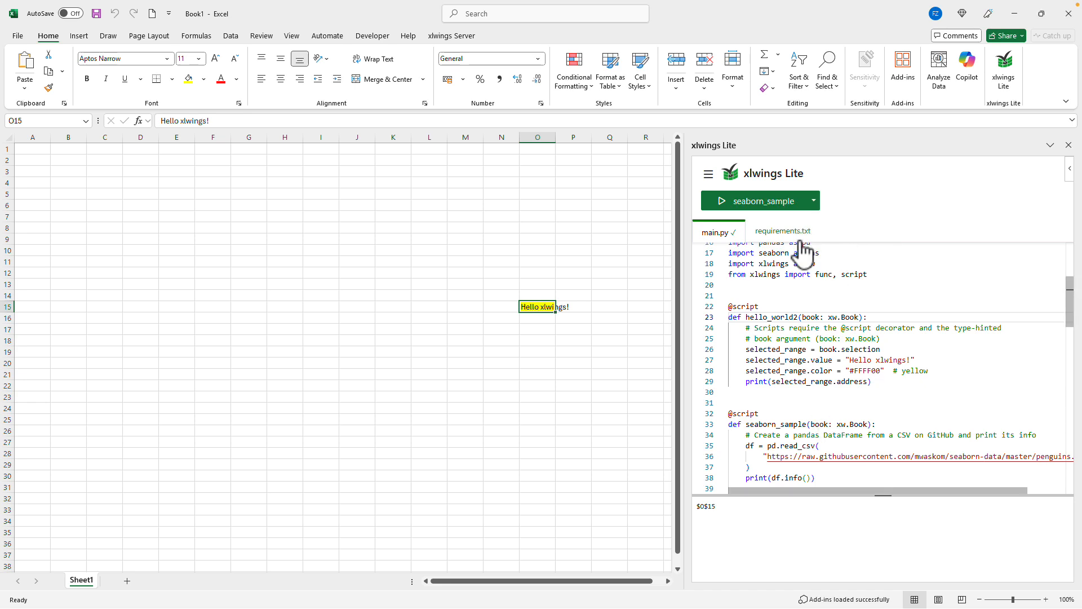
pyautogui.click(755, 201)
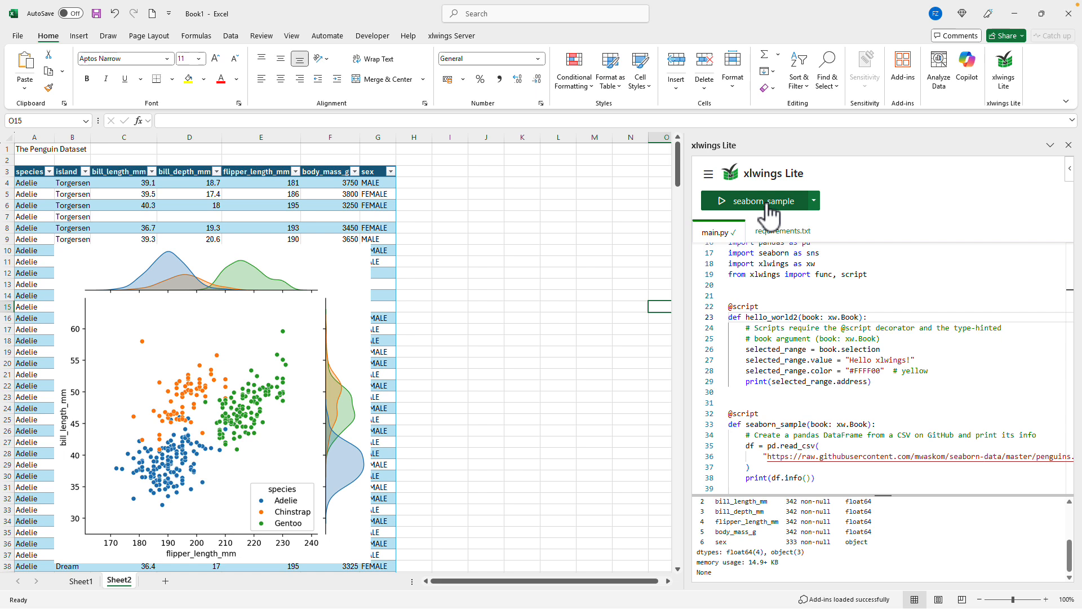
pyautogui.scroll(-3)
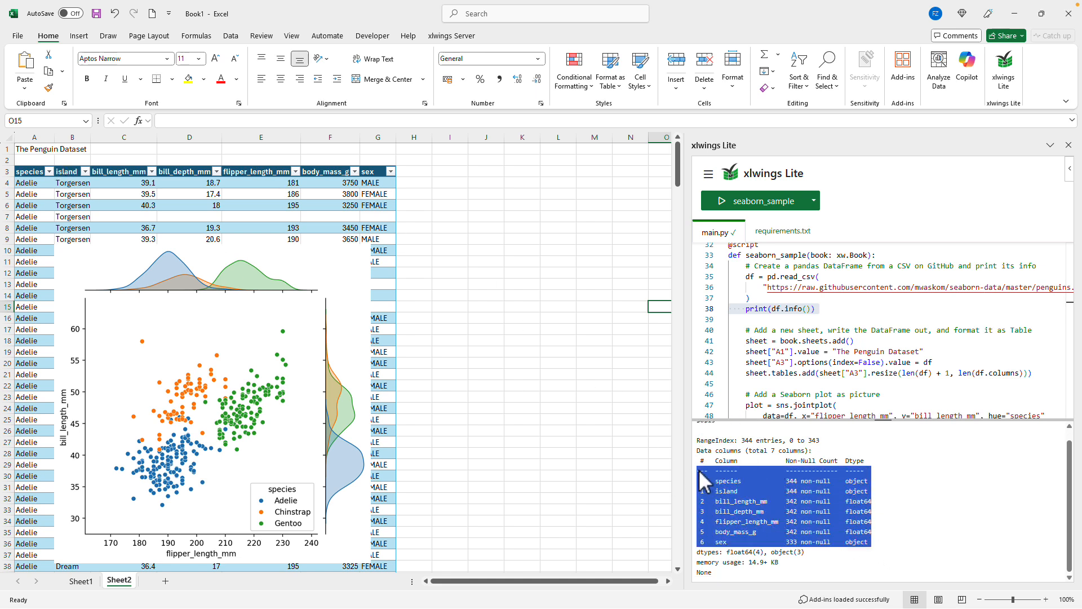
pyautogui.click(27, 172)
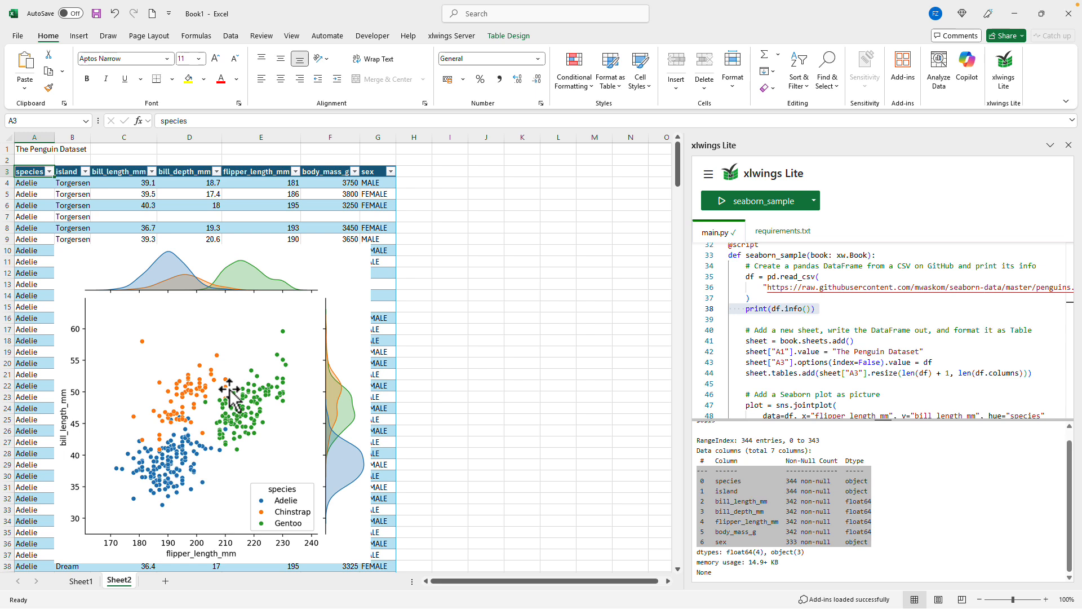
pyautogui.moveTo(896, 524)
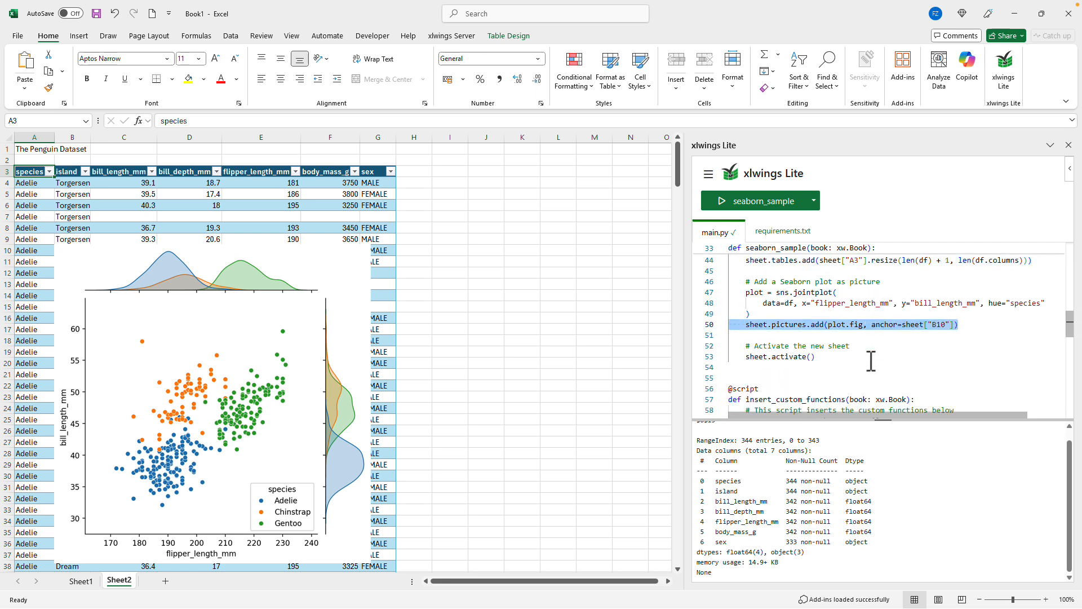
pyautogui.moveTo(866, 361)
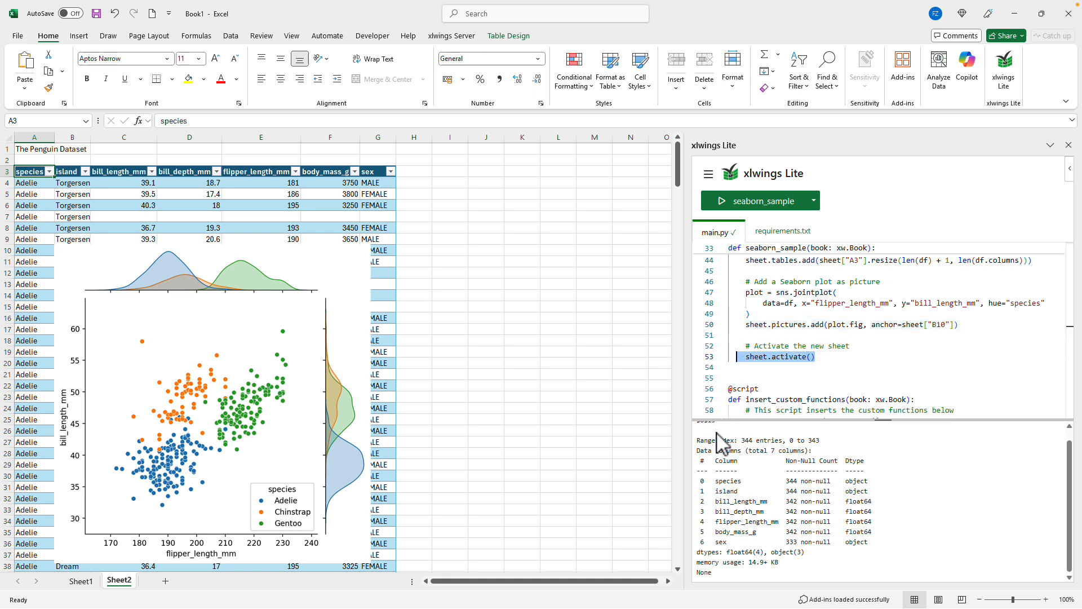
pyautogui.moveTo(555, 532)
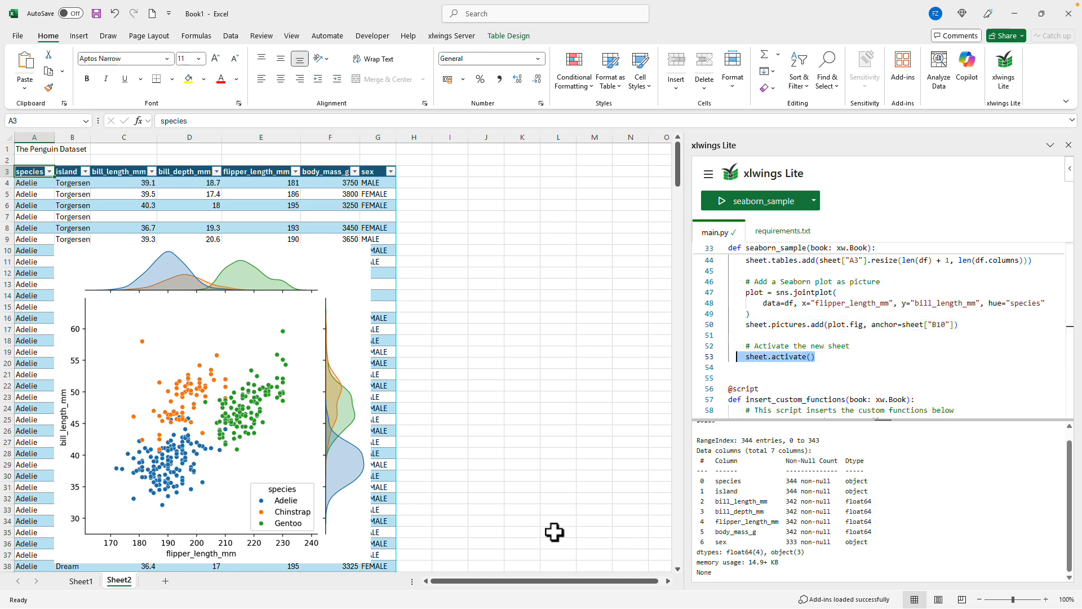
pyautogui.moveTo(529, 513)
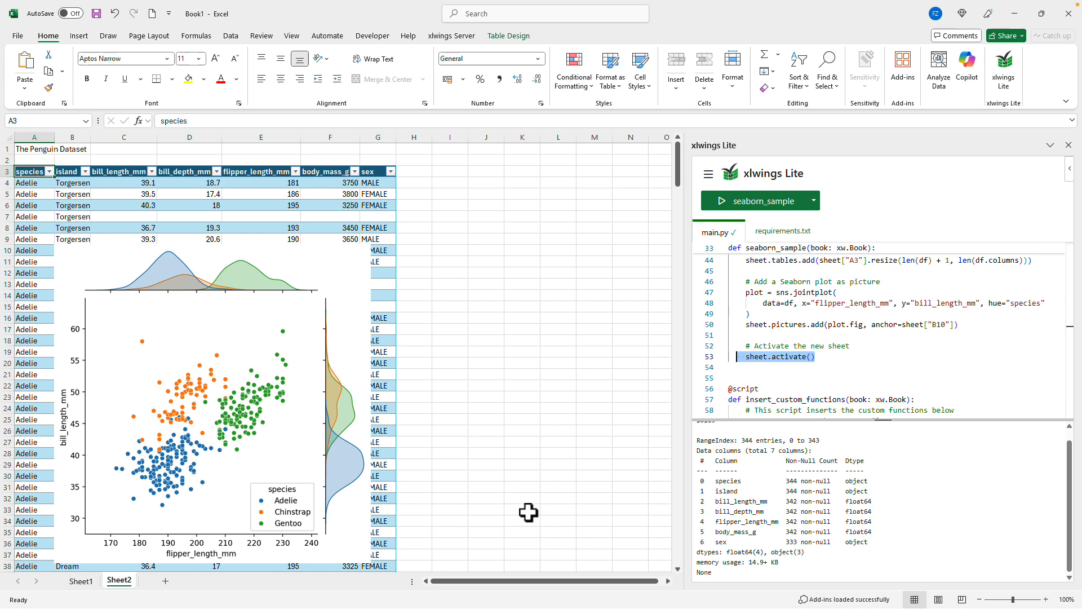
pyautogui.moveTo(335, 571)
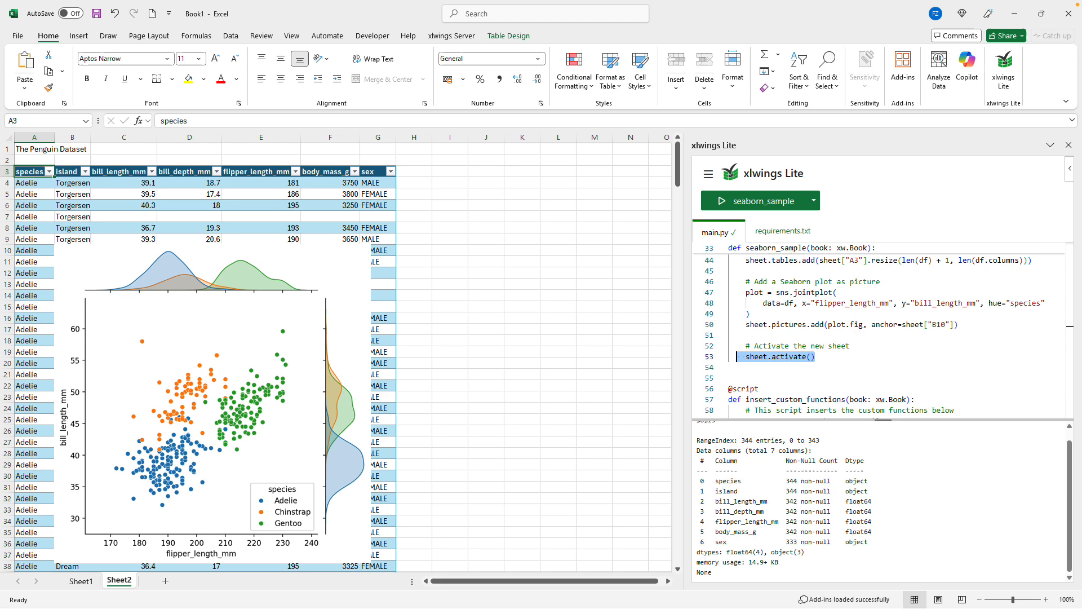
pyautogui.moveTo(829, 378)
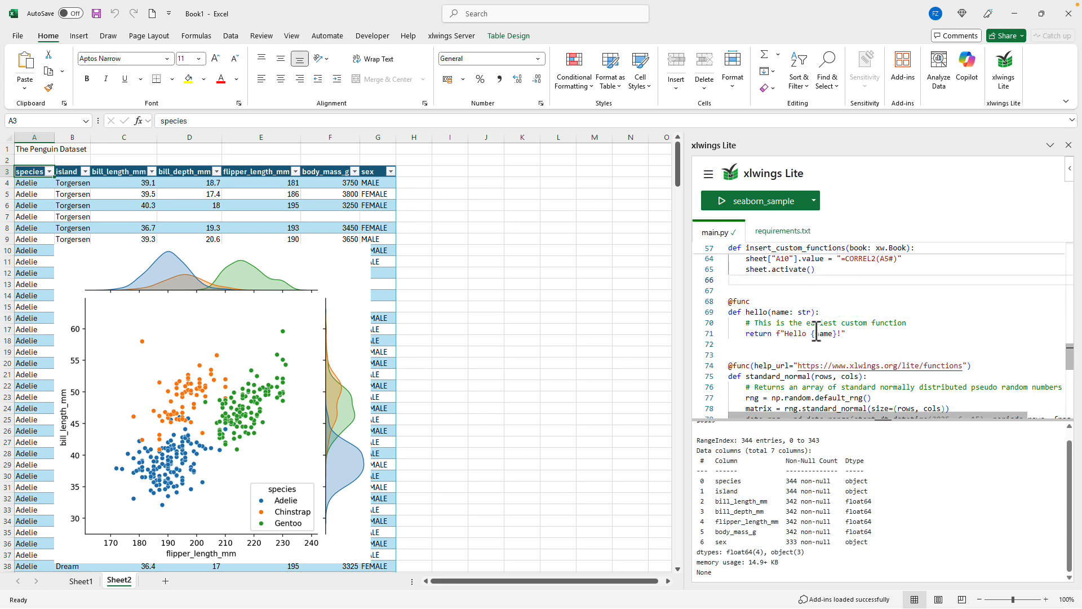
# - Enter =HELLO("xlwings") in L17, then save the hello return string with extra exclamation marks
pyautogui.write('=HE')
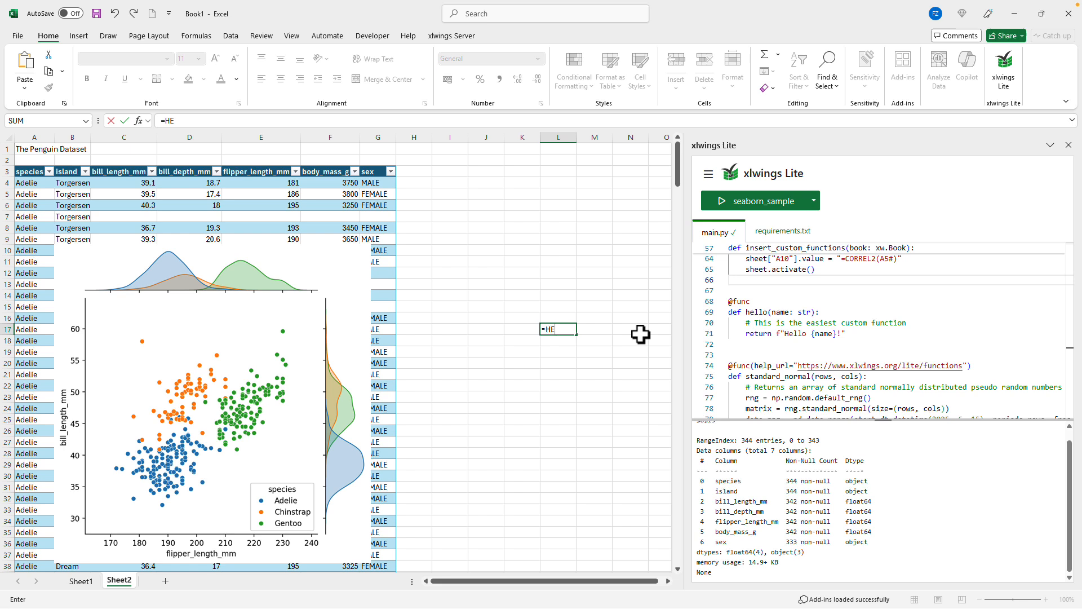
pyautogui.write('LLO(')
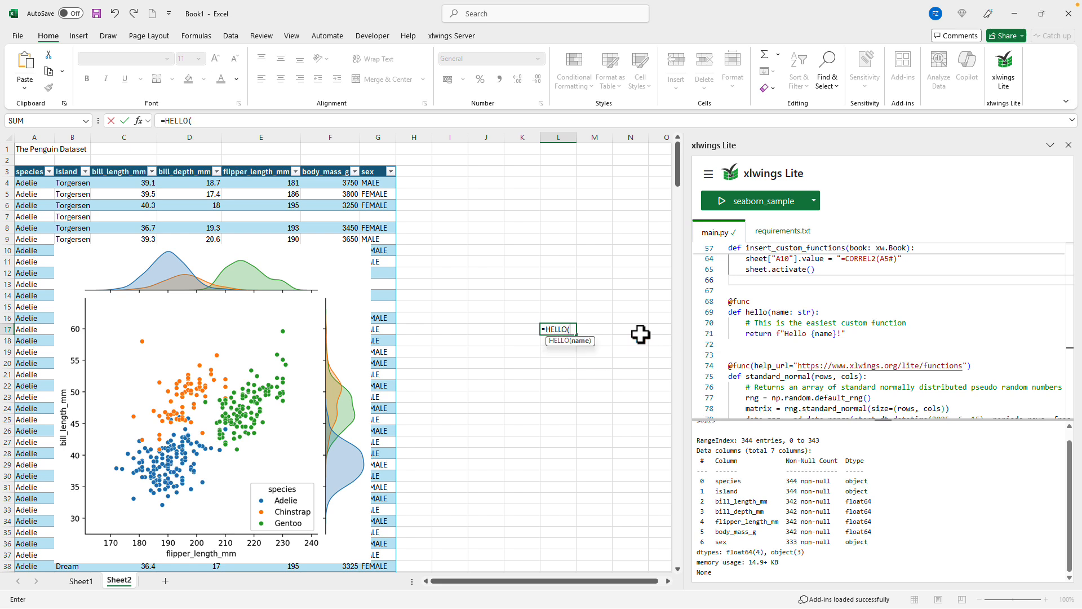
pyautogui.write('"xlwings"')
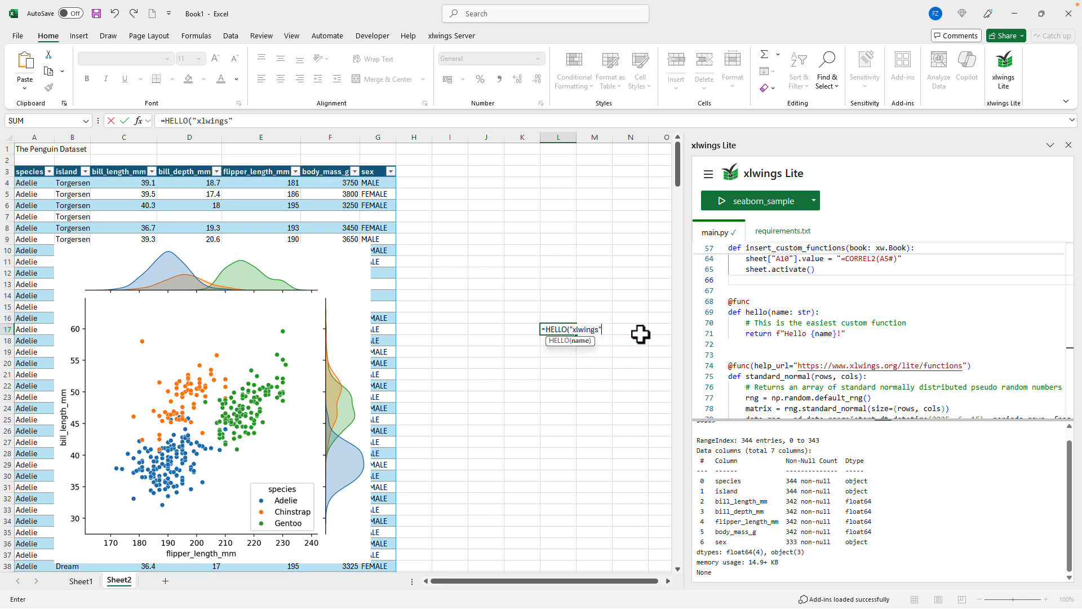
pyautogui.press('Enter')
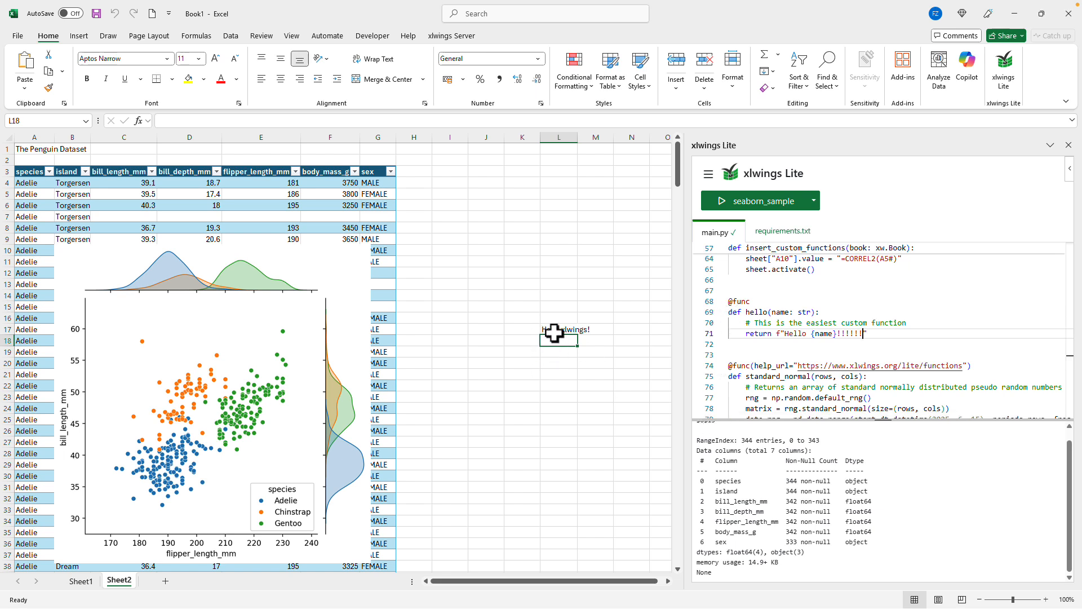
pyautogui.press('Enter')
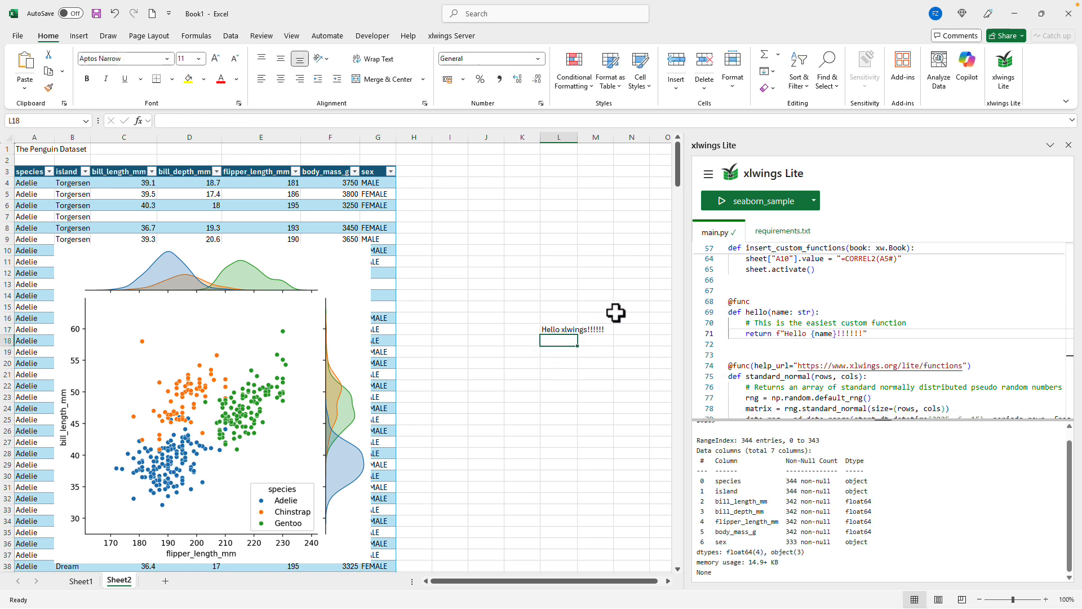
pyautogui.moveTo(568, 322)
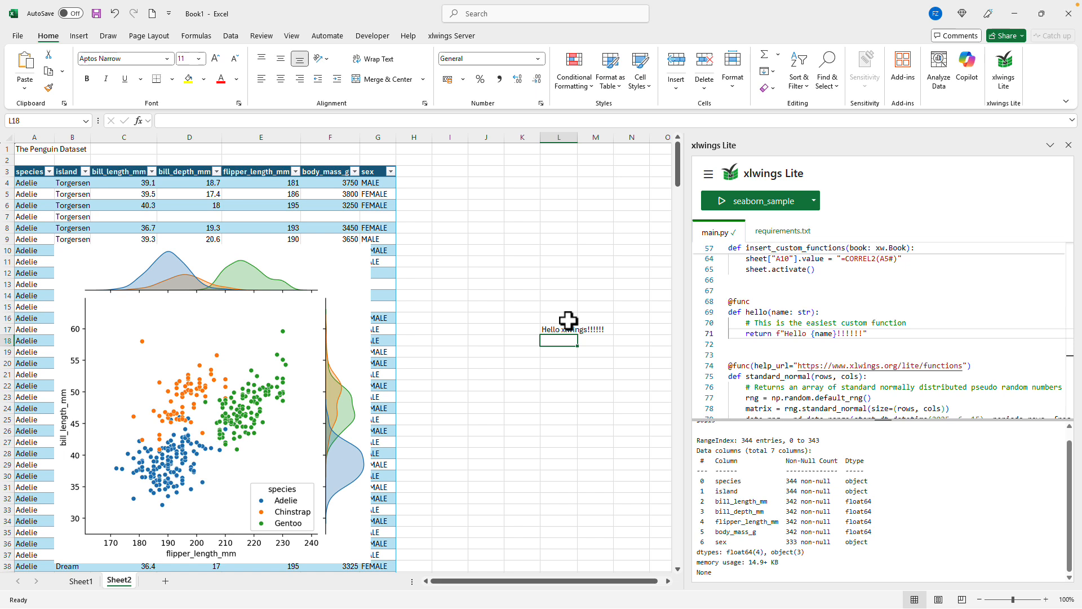
pyautogui.moveTo(561, 368)
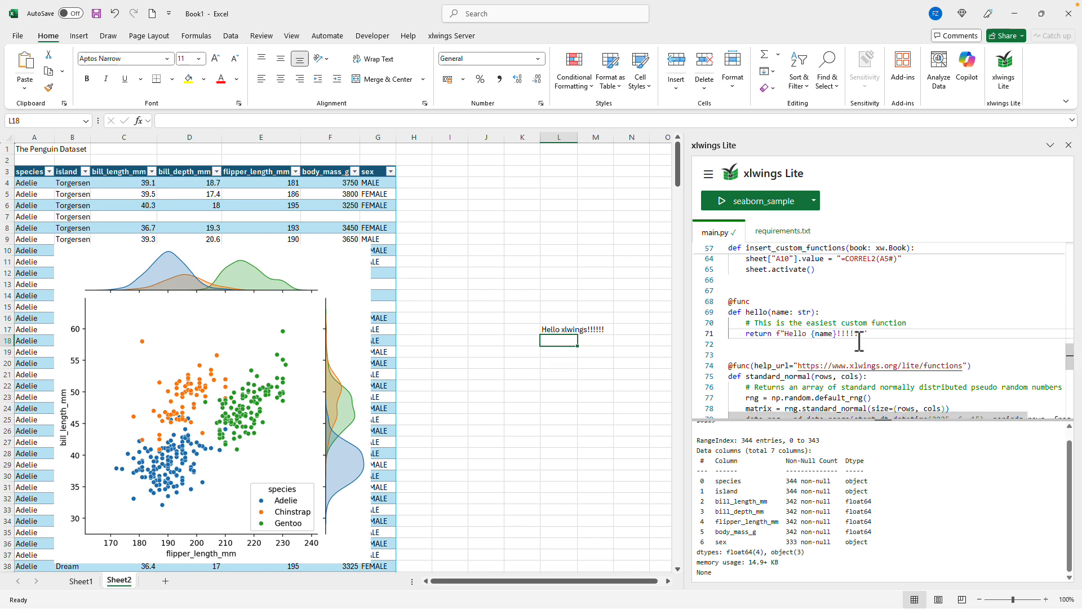
# - Enter =STANDARD_NORMAL(3,4) in I22 and inspect the spilled 3-by-4 array
pyautogui.scroll(-3)
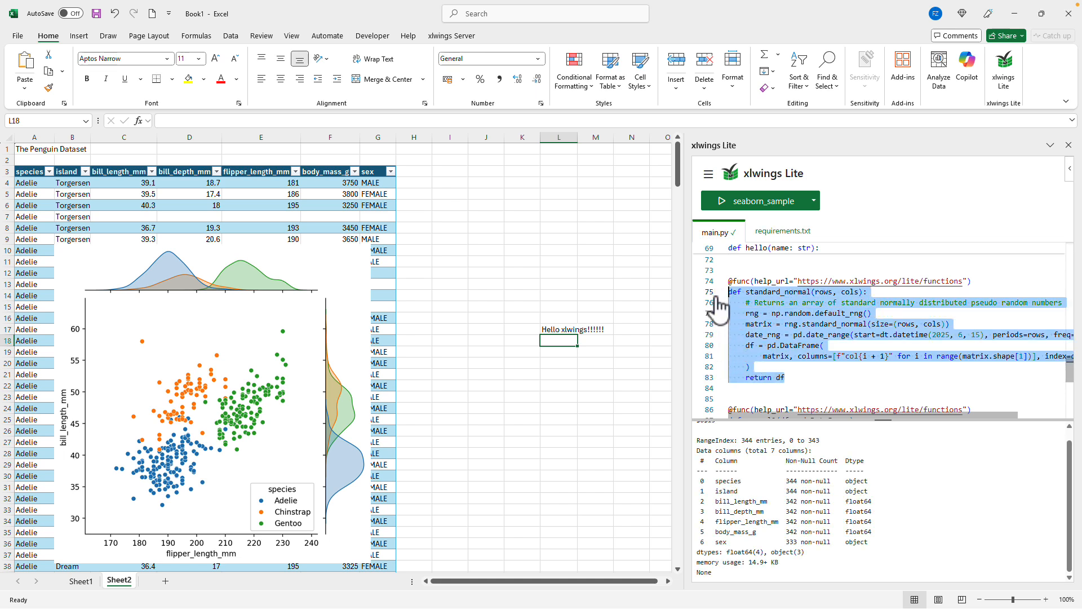
pyautogui.moveTo(817, 304)
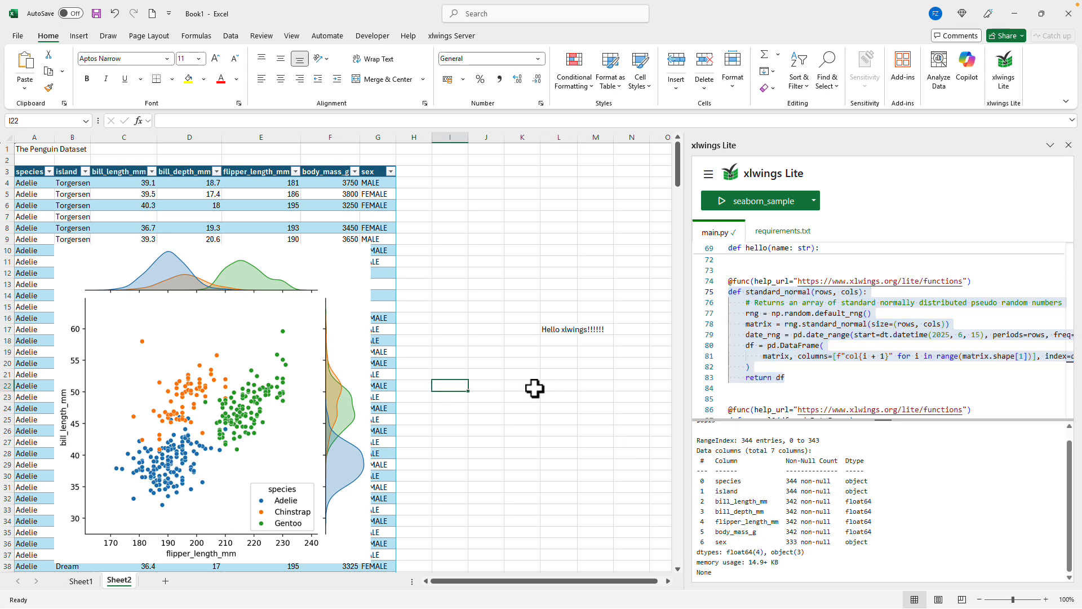
pyautogui.write('=STANDARD_NORMAL(')
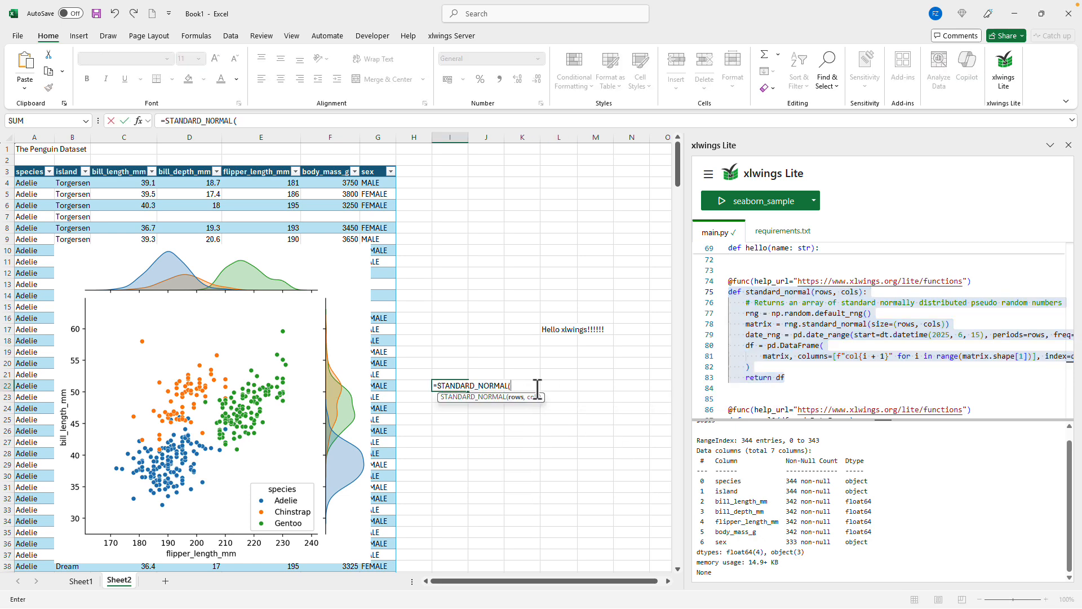
pyautogui.write('3,4')
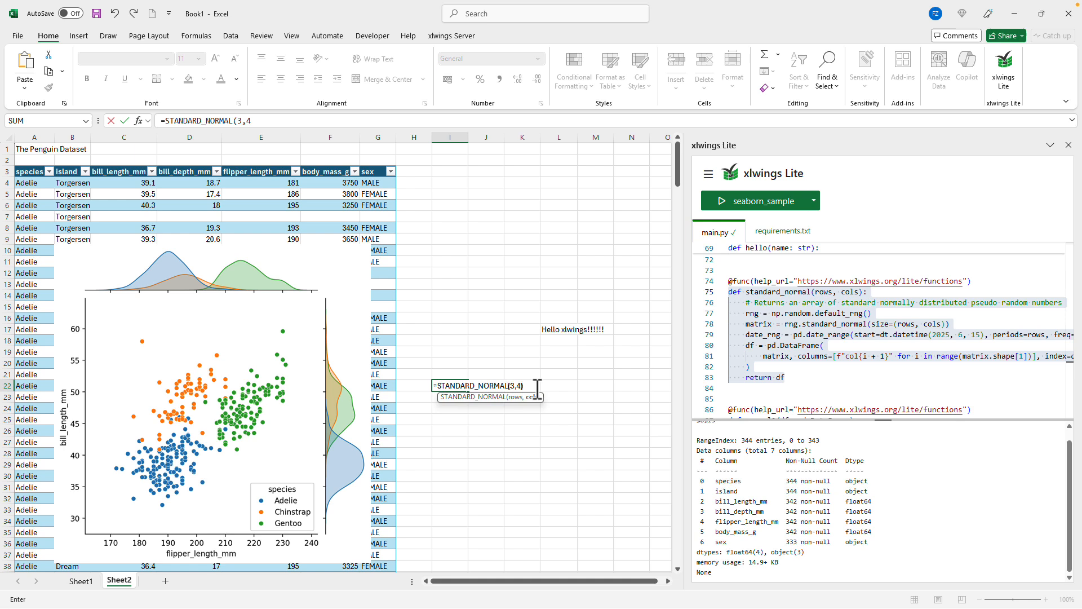
pyautogui.press('Enter')
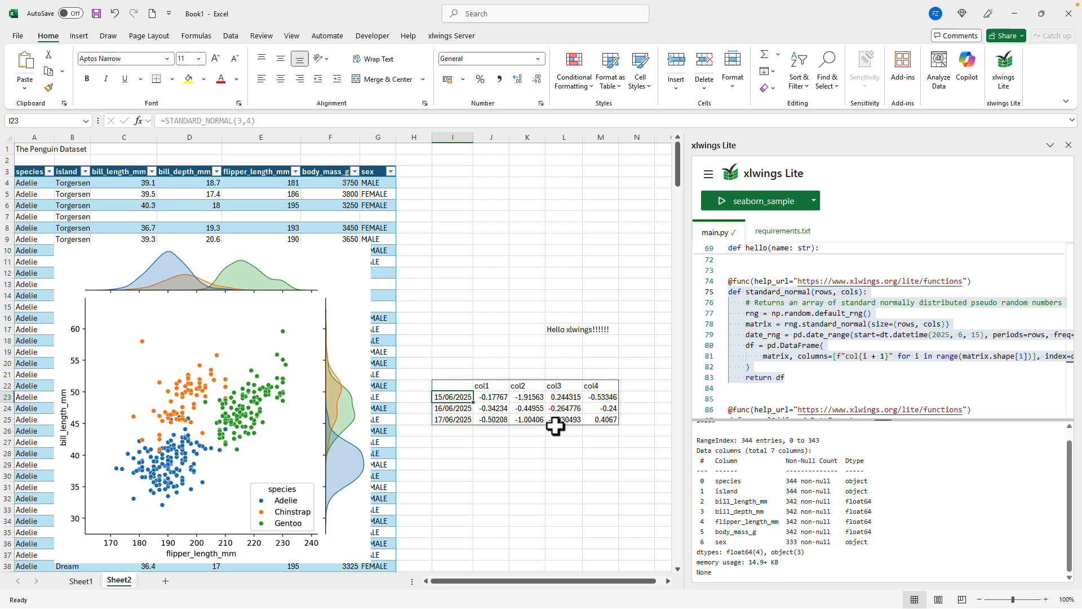
pyautogui.moveTo(449, 438)
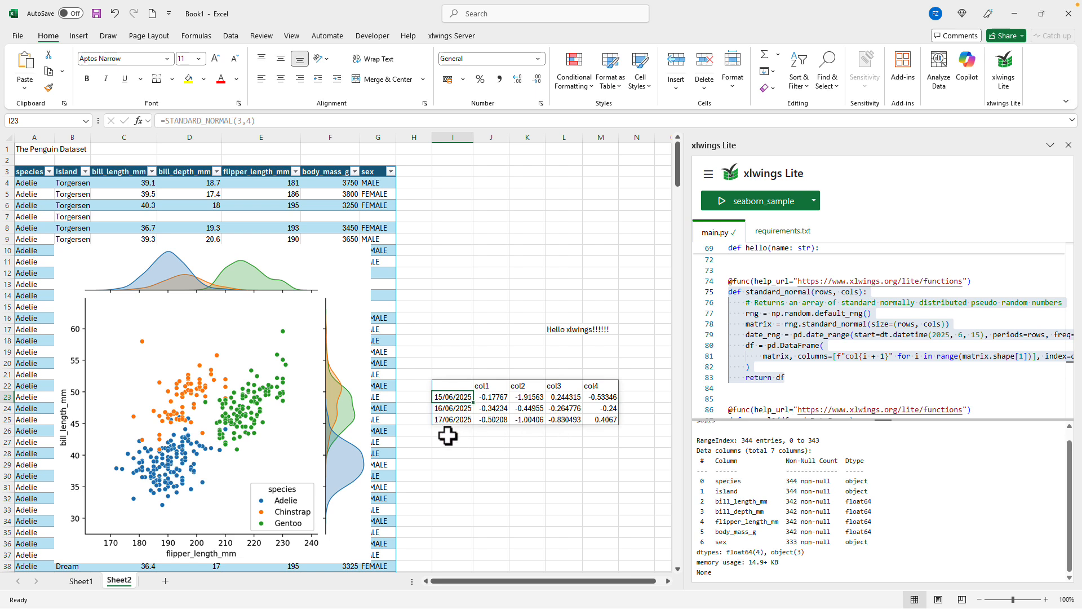
pyautogui.click(453, 385)
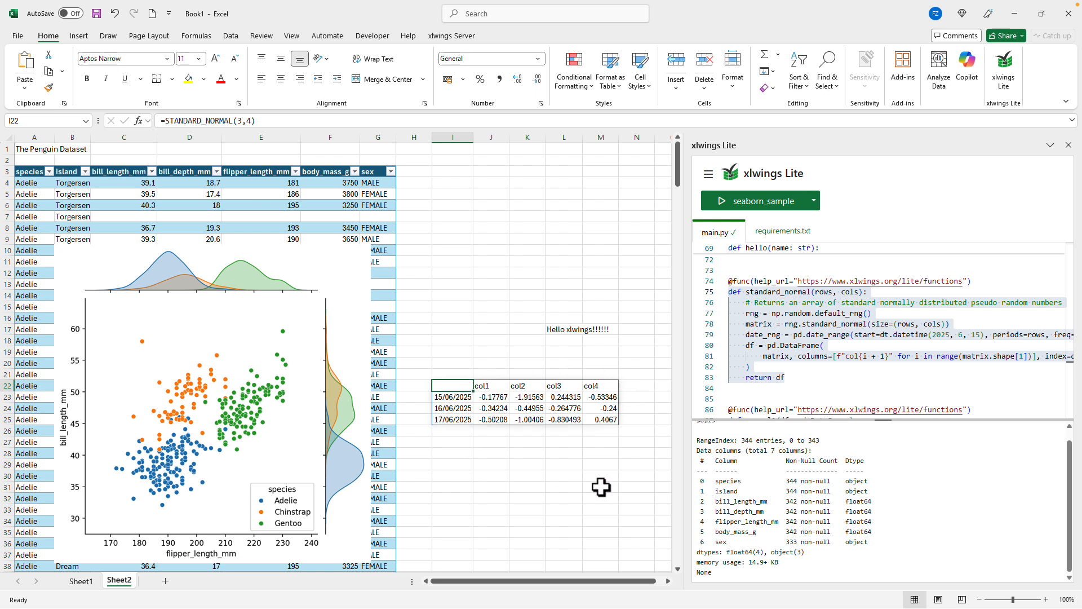
pyautogui.moveTo(790, 222)
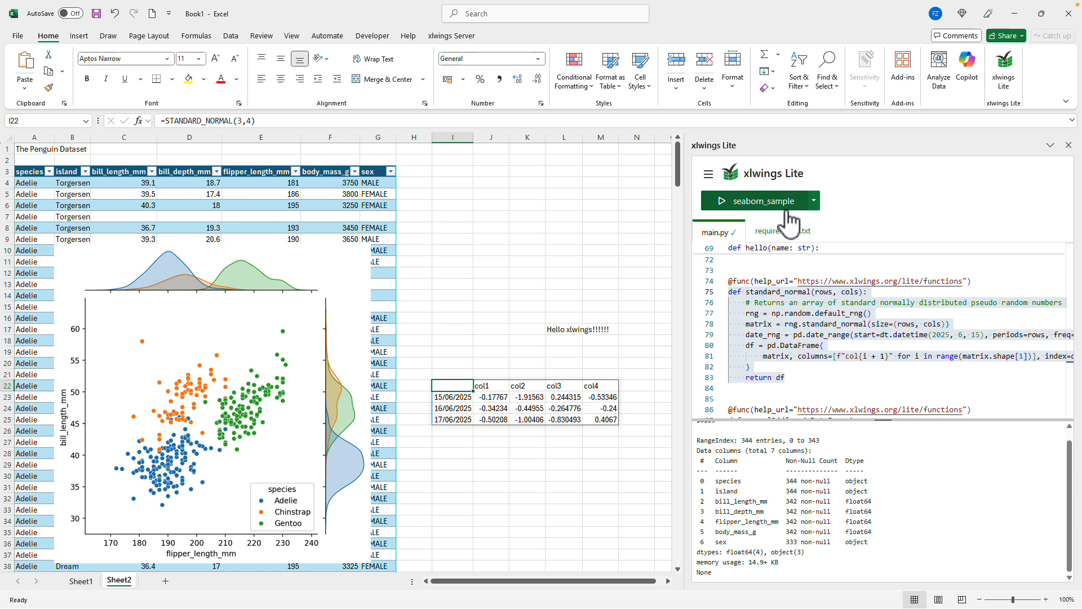
# - Add pydantic on line 8 of requirements.txt so xlwings Lite installs it
pyautogui.click(780, 231)
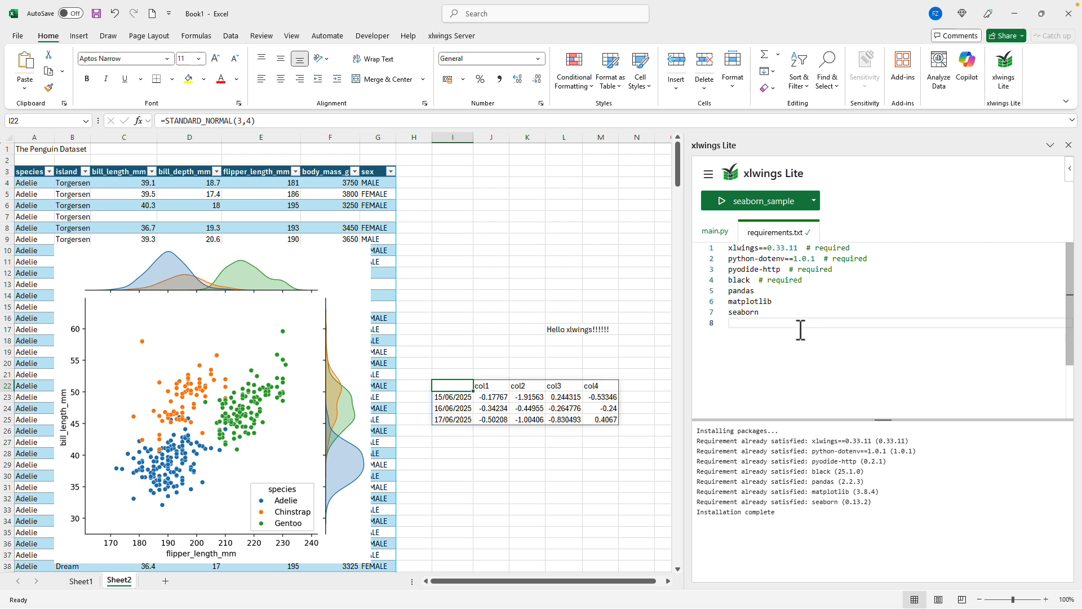
pyautogui.write('pydantic')
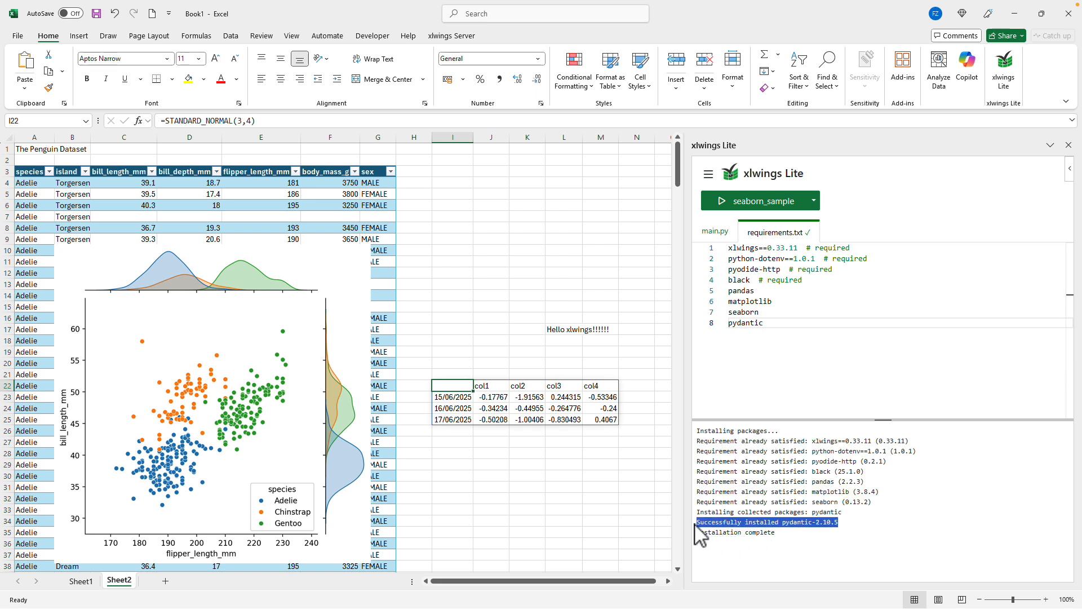
pyautogui.moveTo(717, 583)
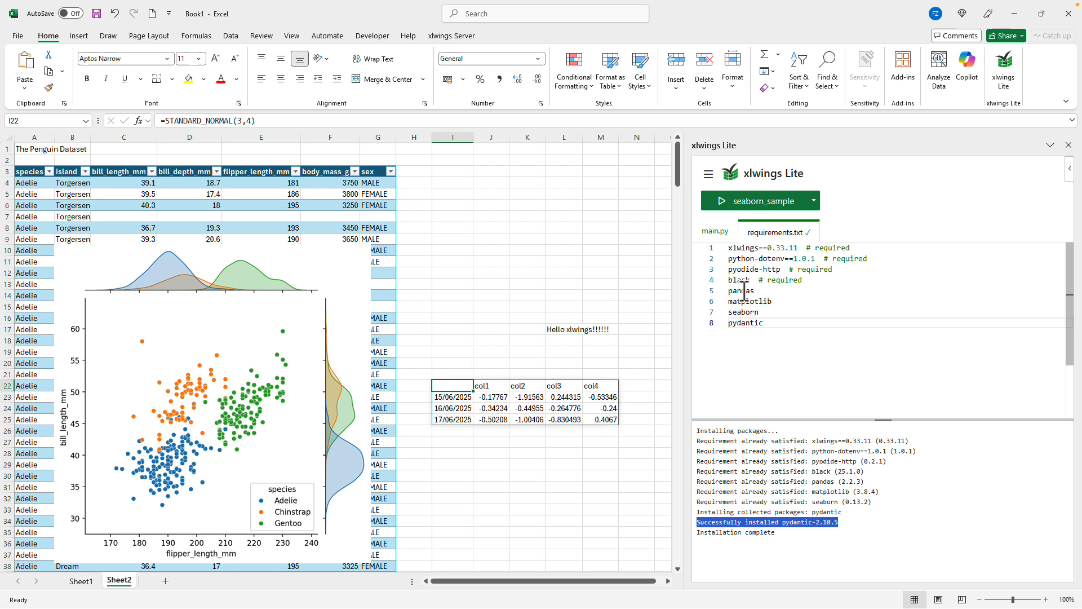
# - Return to main.py and scroll its top notes and import lines
pyautogui.click(715, 231)
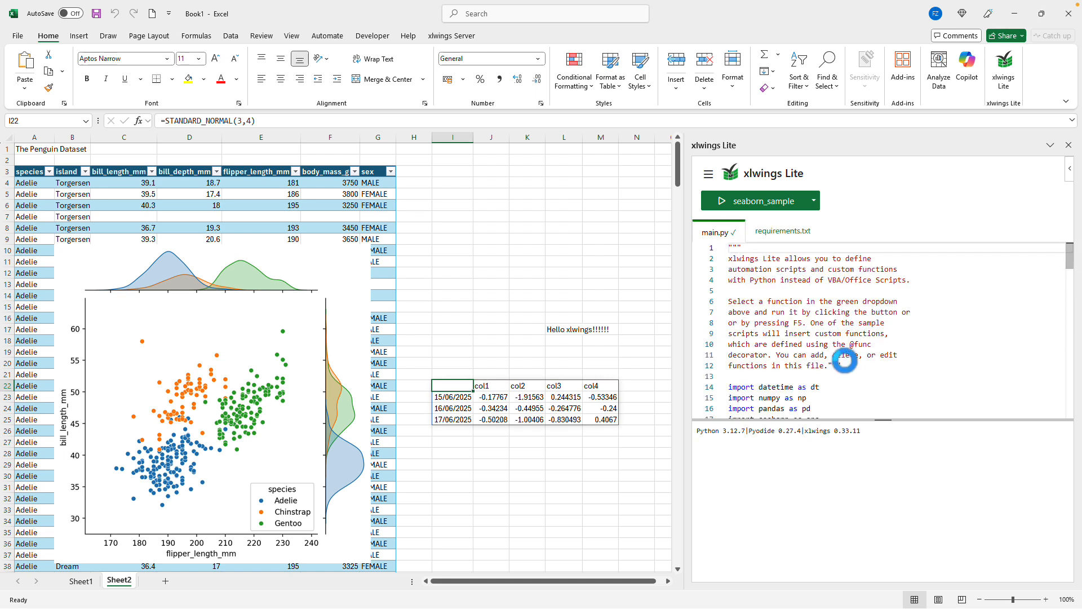
pyautogui.scroll(-3)
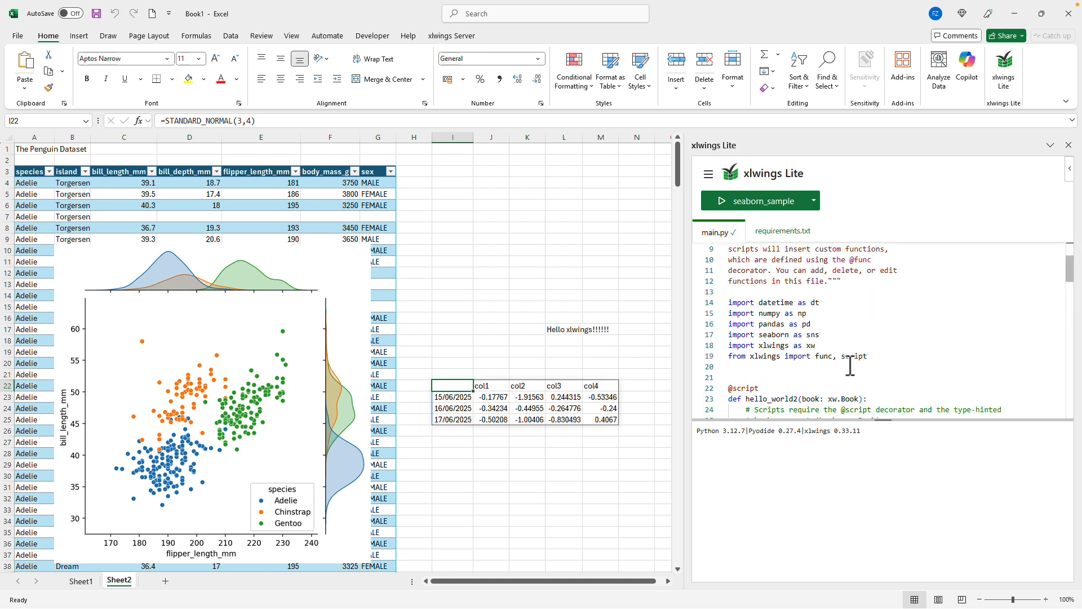